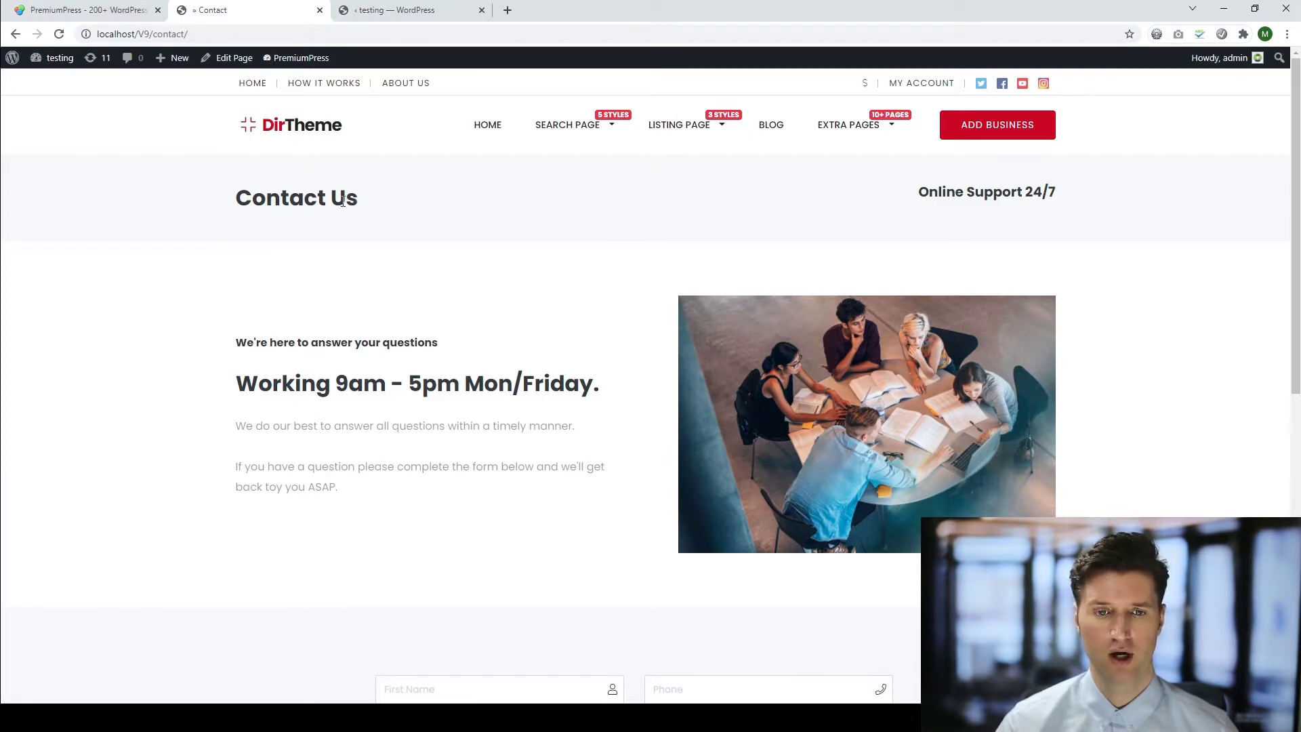
Scroll the Contact page, then open Search Page Style 1 showing example business listings.
scroll(down, 3)
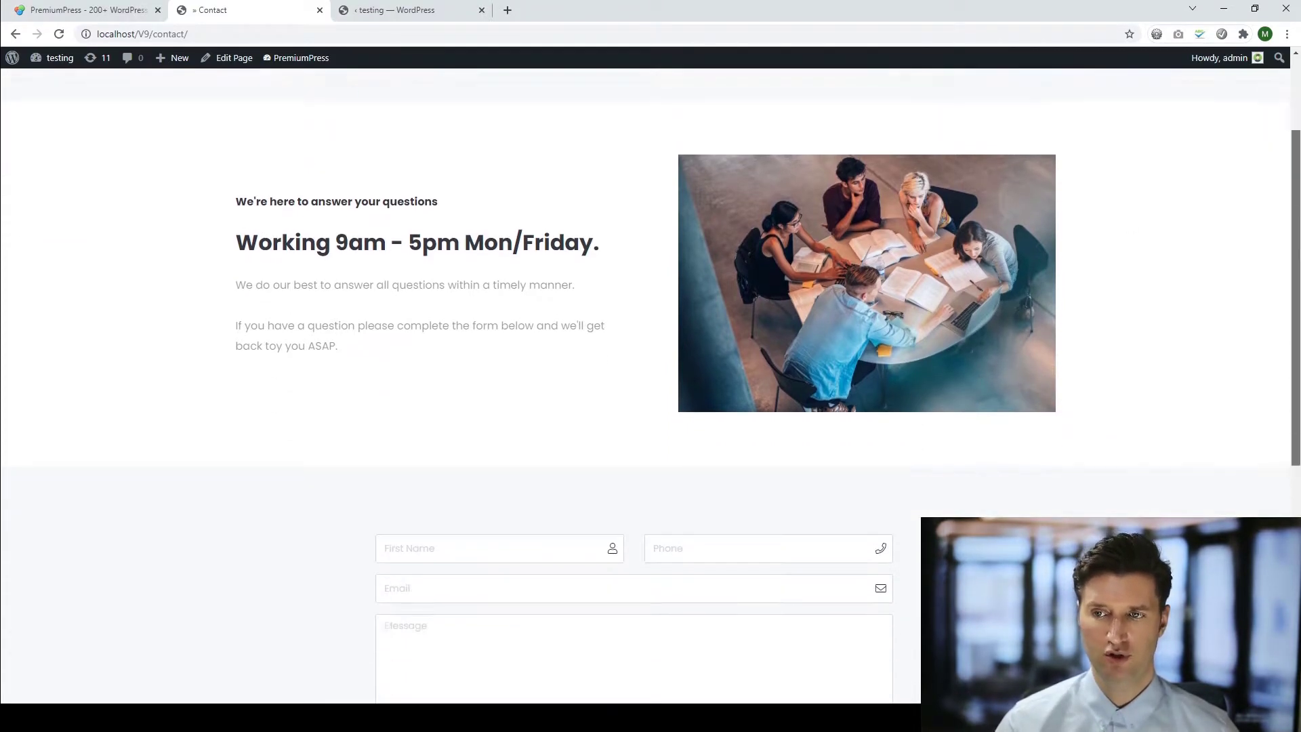
scroll(down, 3)
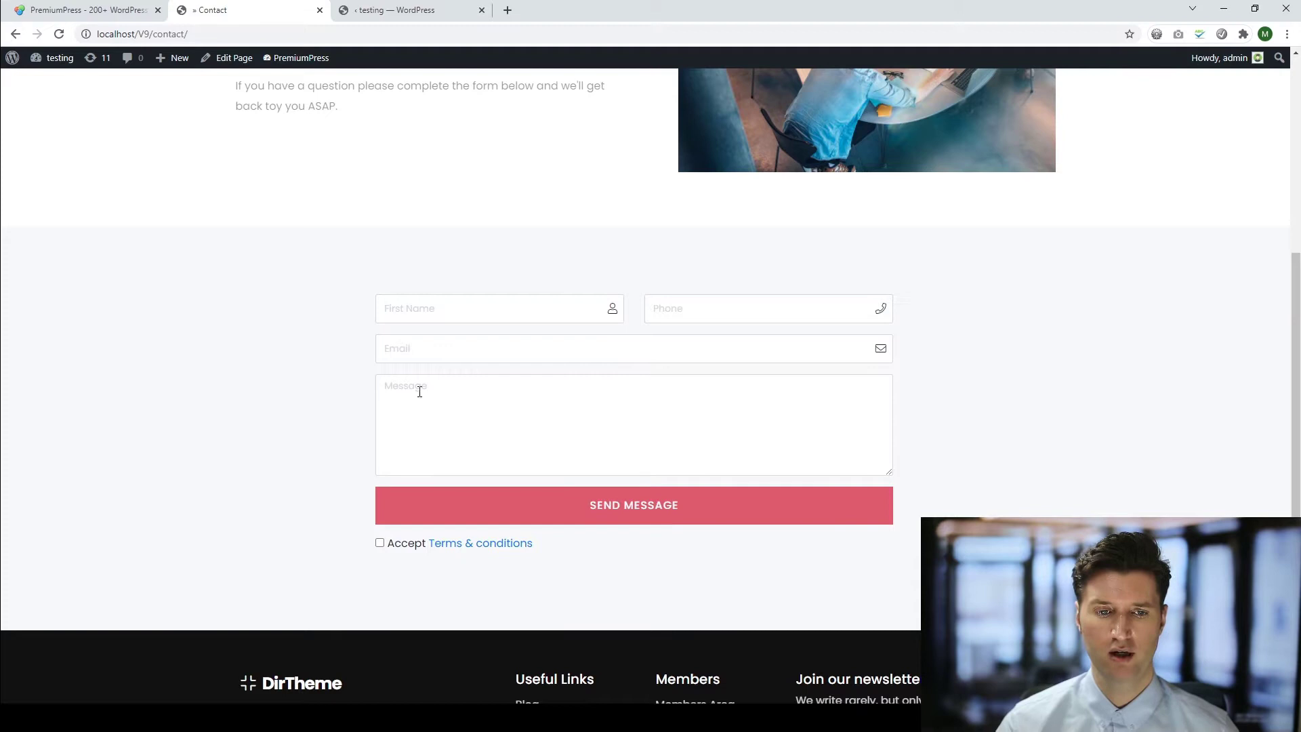
mouse_move(925, 348)
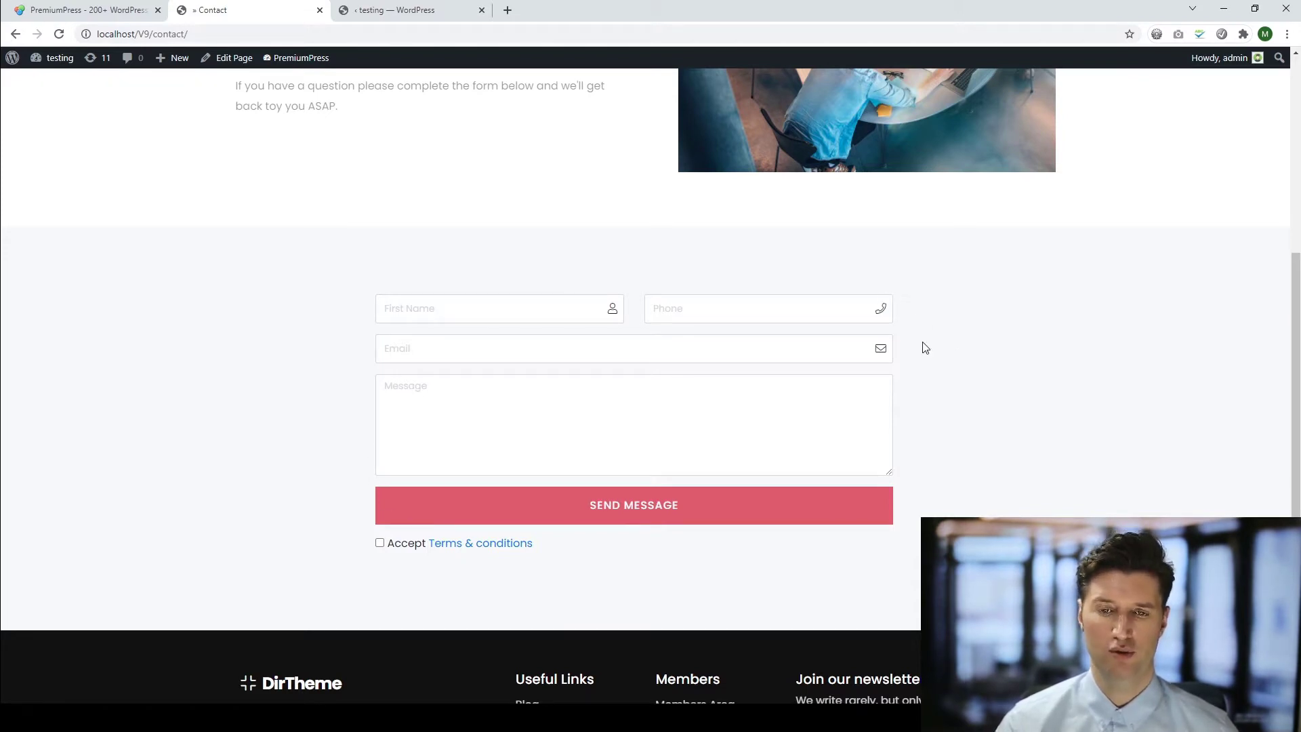
scroll(up, 3)
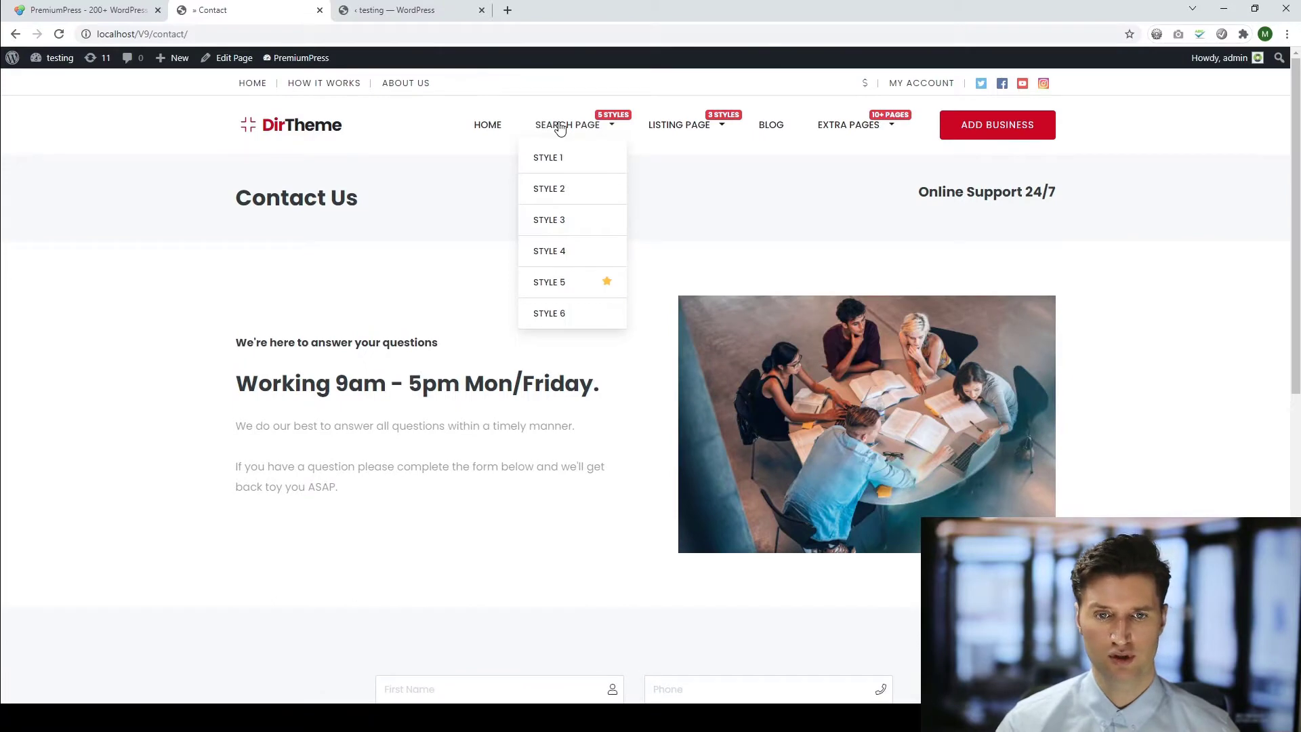
mouse_move(536, 171)
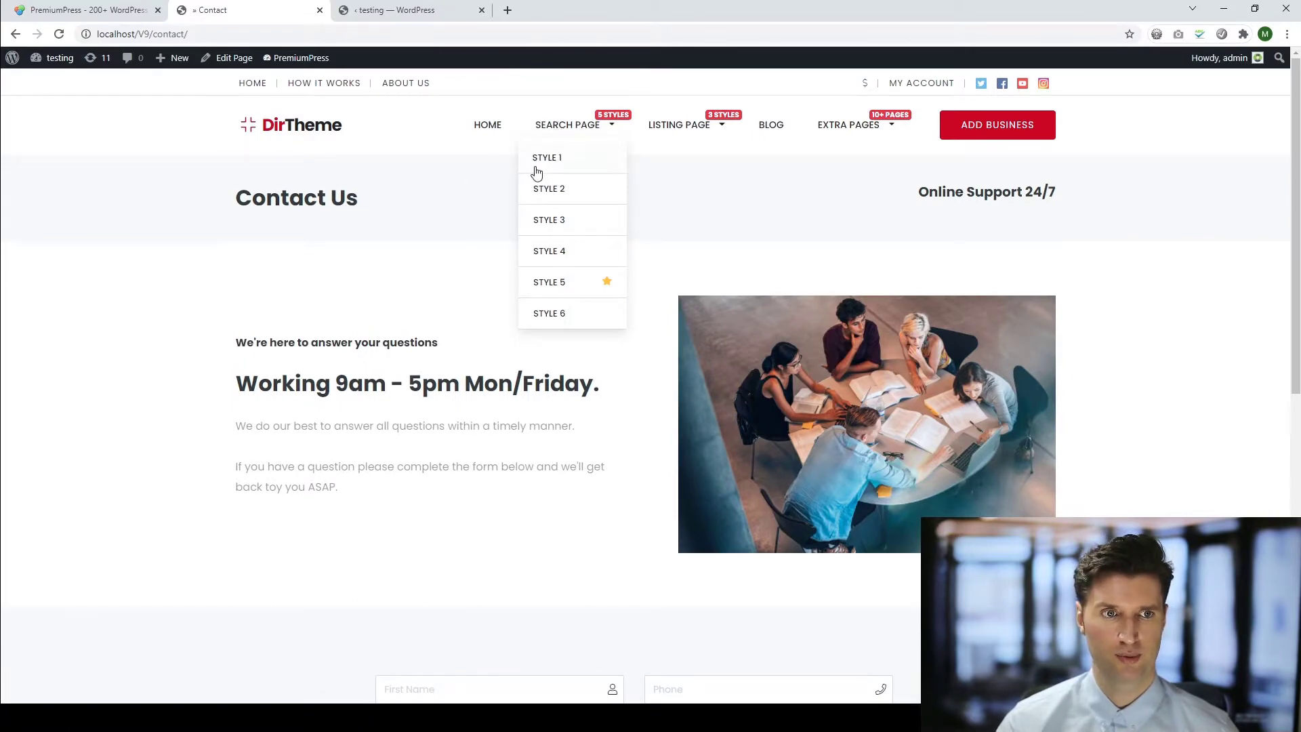
click(546, 158)
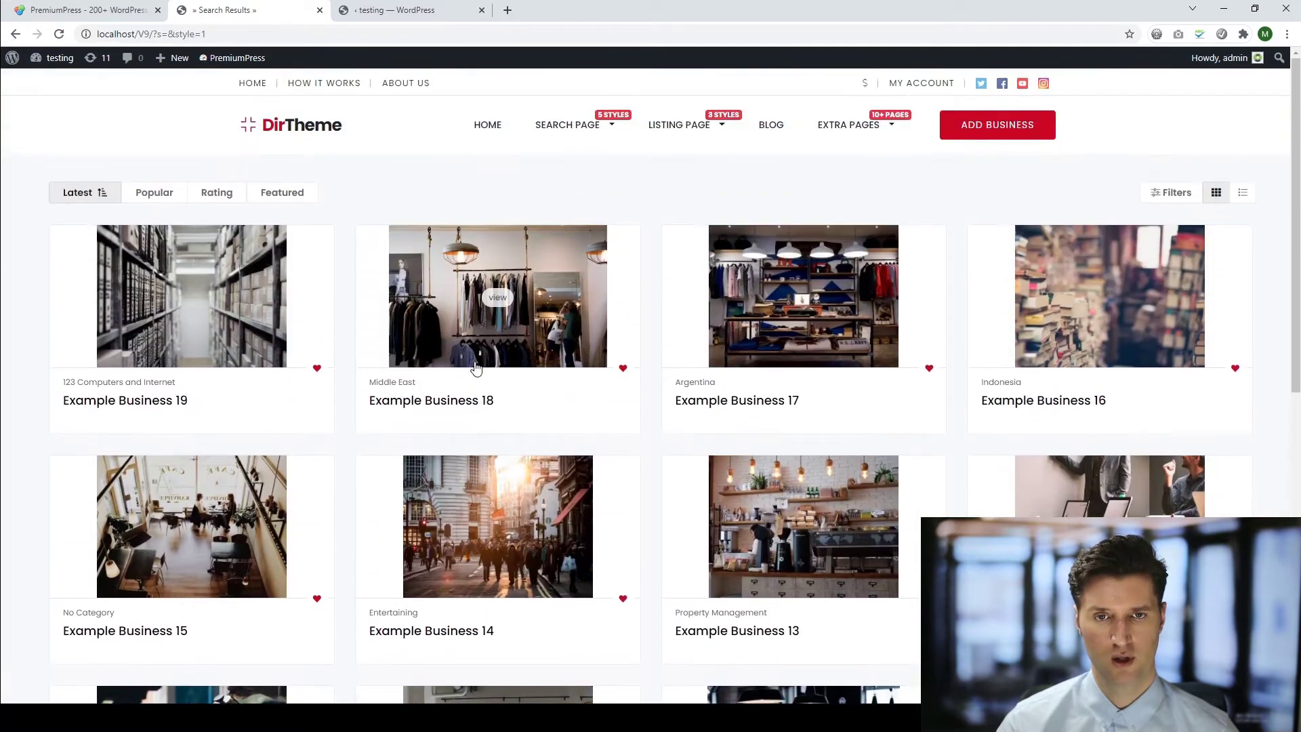
mouse_move(536, 220)
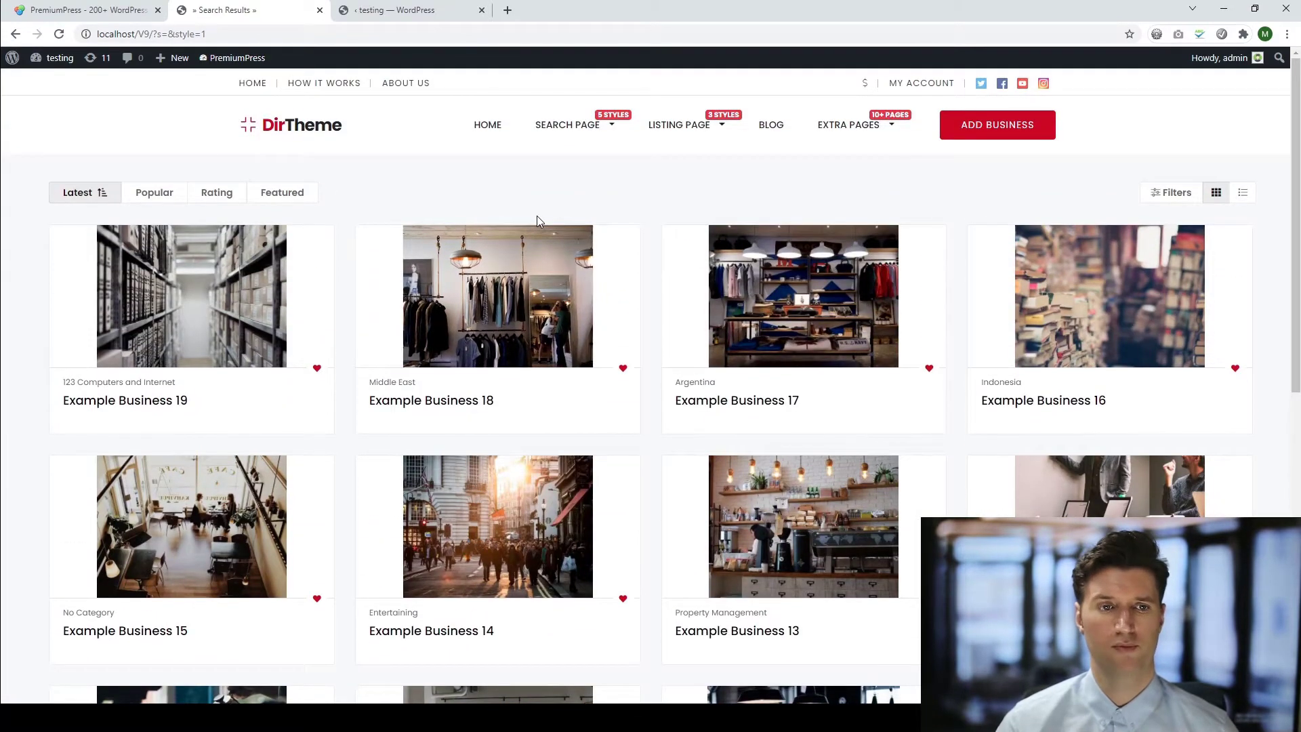
Go from the admin bar to Dashboard, then to PremiumPress Settings overview.
click(60, 57)
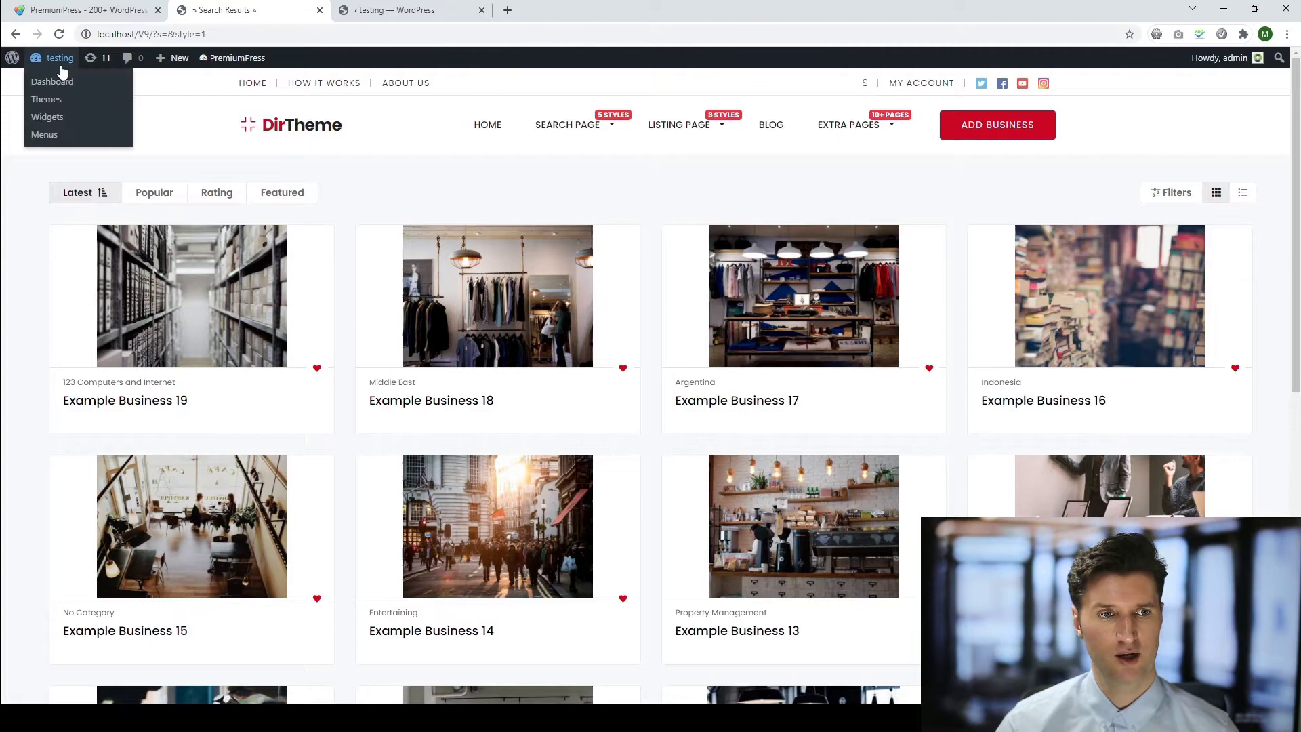
click(52, 81)
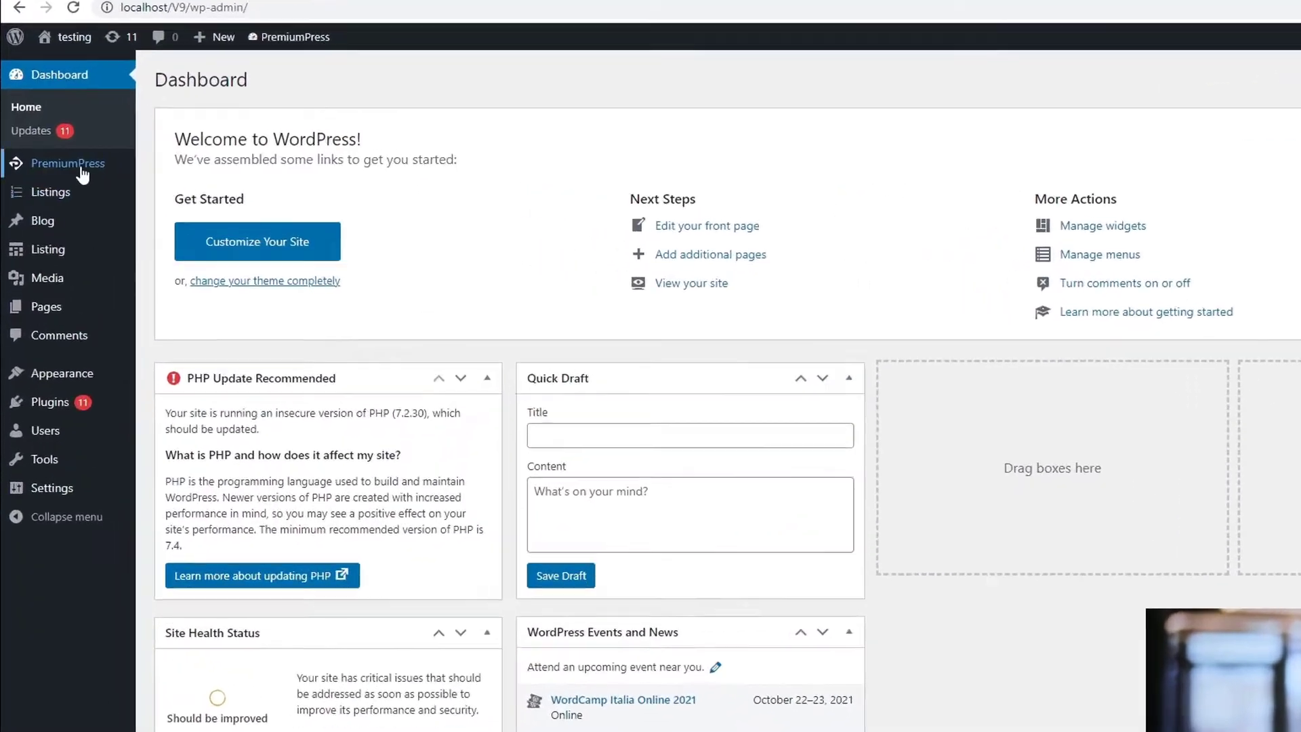
click(75, 163)
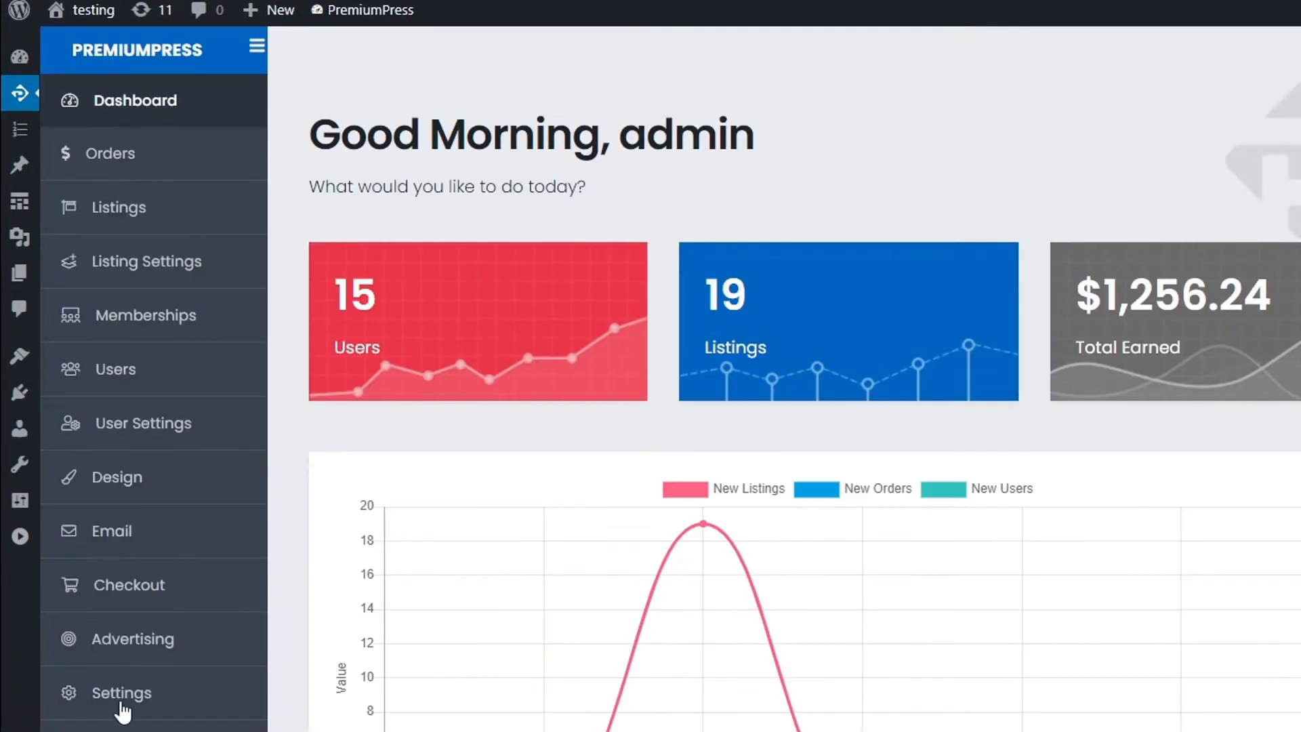
click(122, 692)
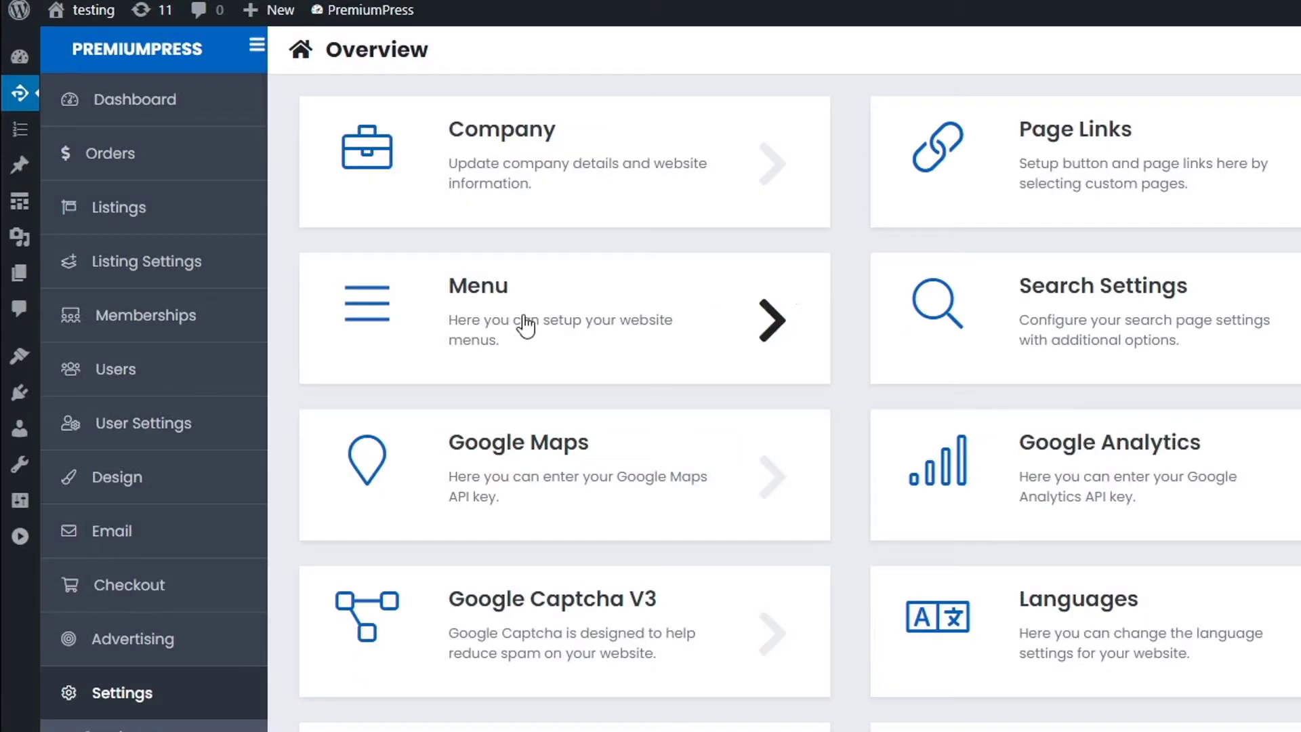
mouse_move(495, 440)
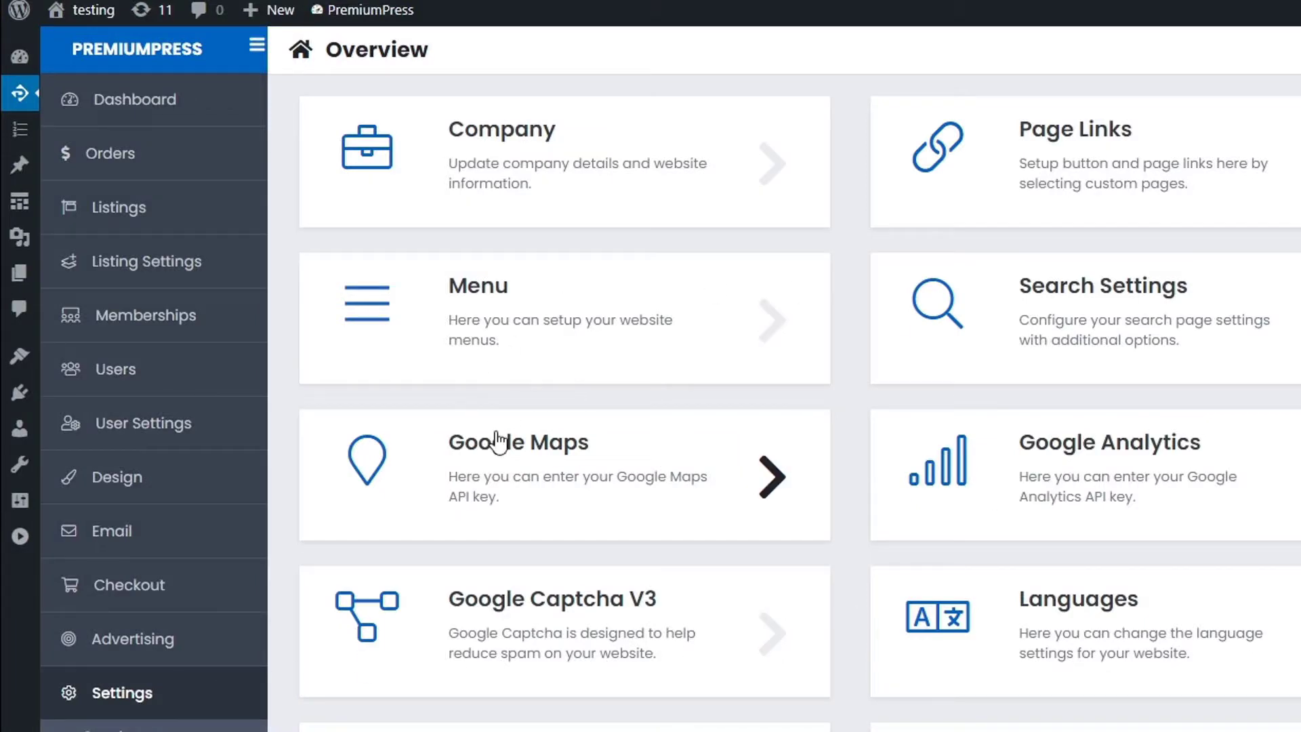
Open the Google Maps settings card and zoom in on the 'Google maps here' link.
click(517, 441)
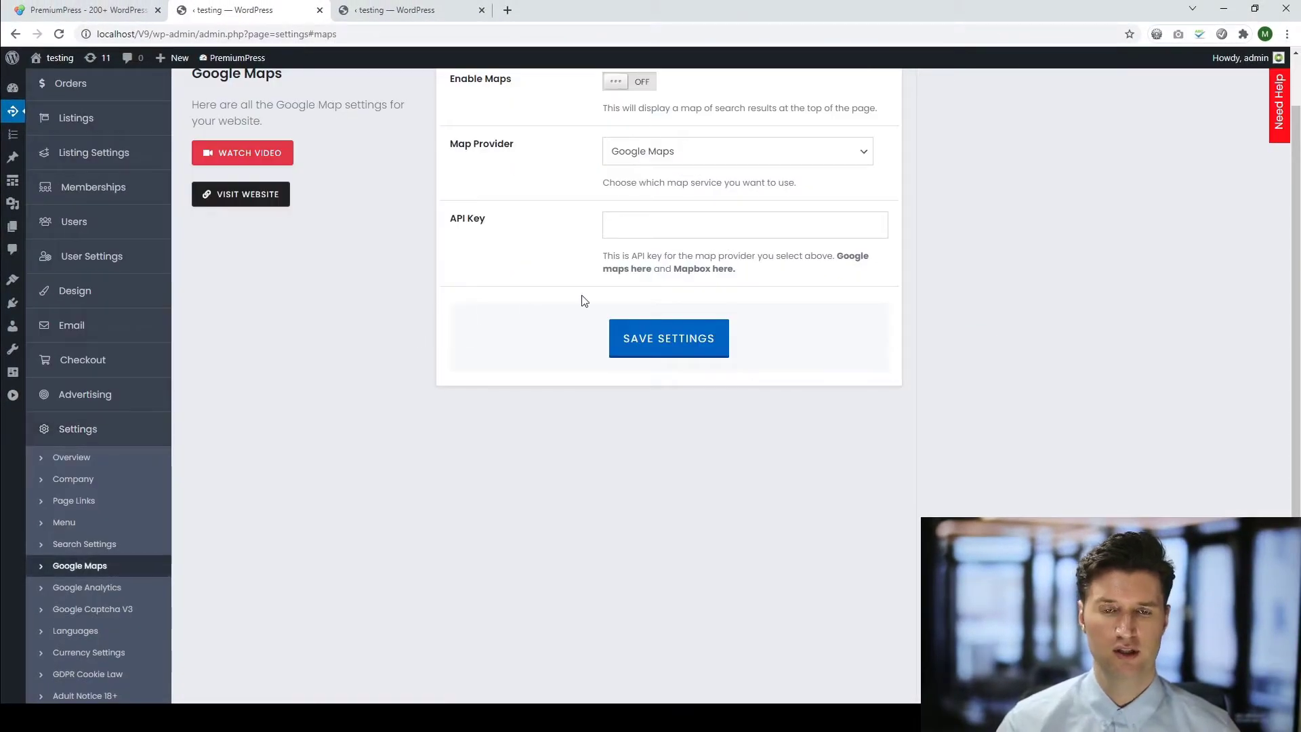
scroll(up, 3)
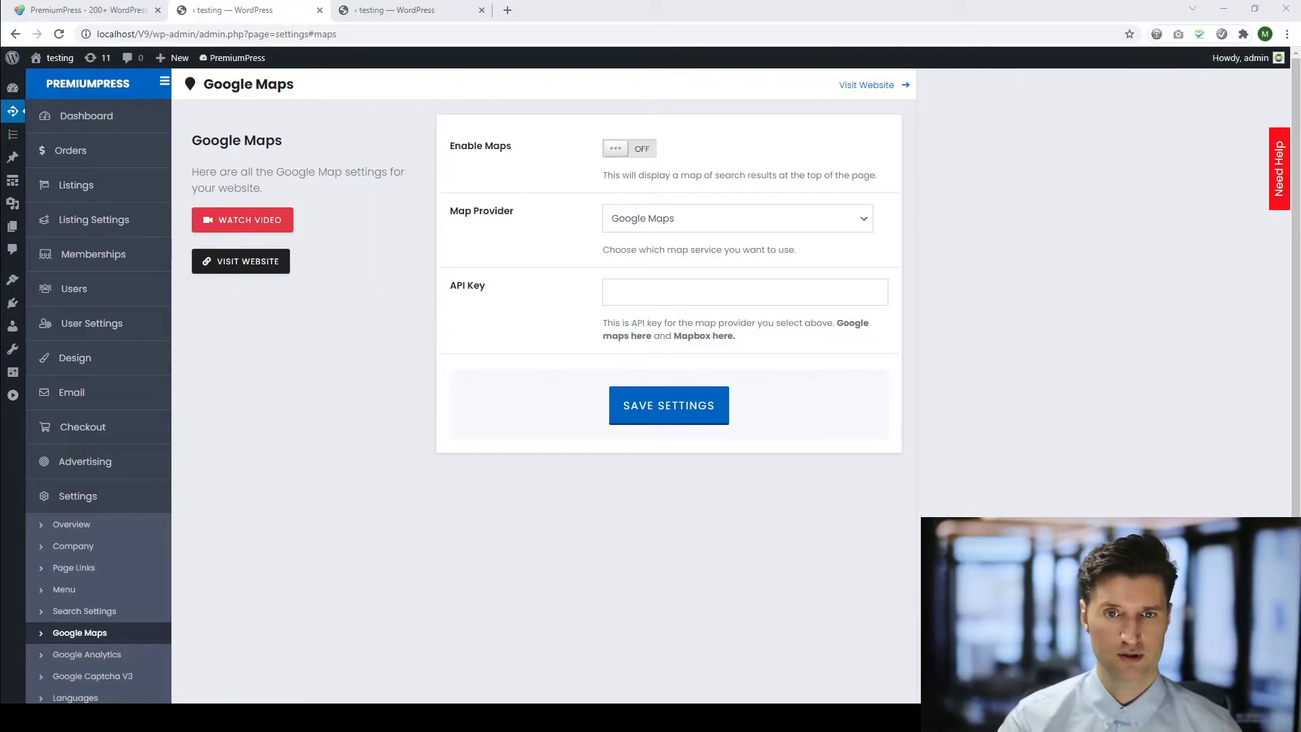
mouse_move(673, 137)
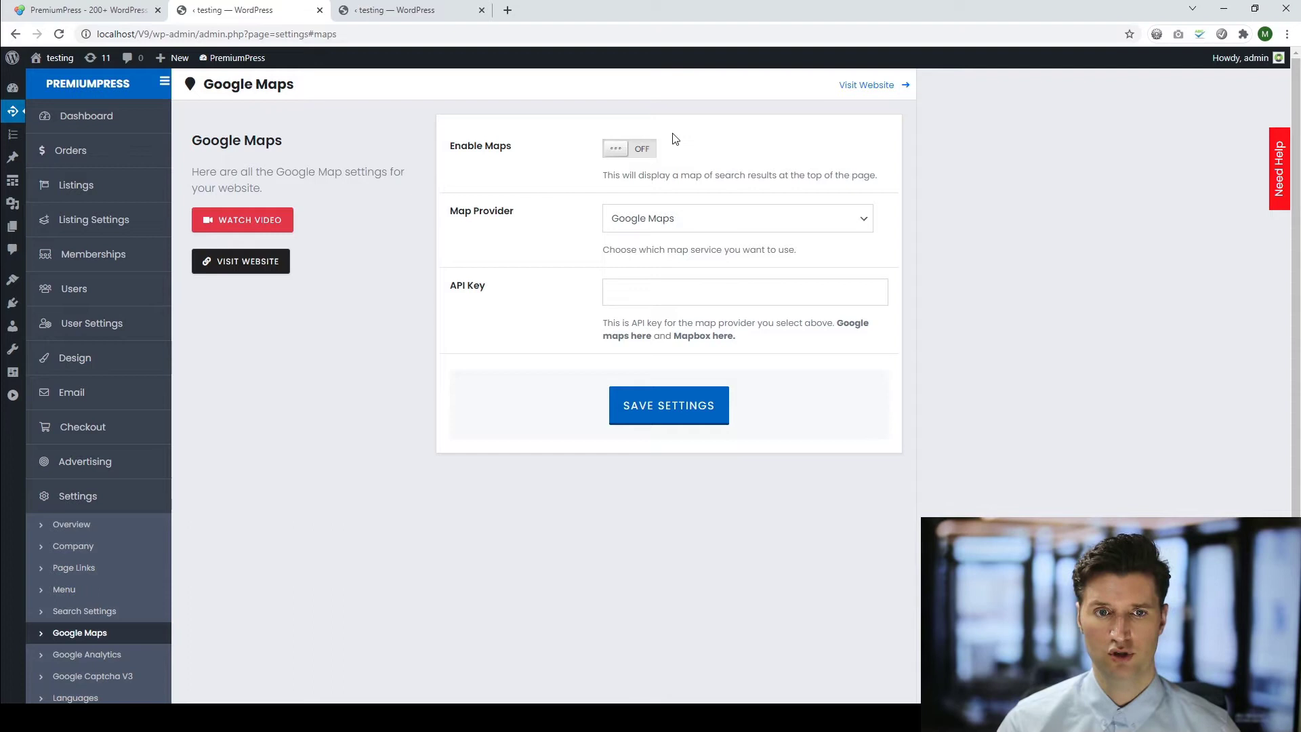
mouse_move(675, 255)
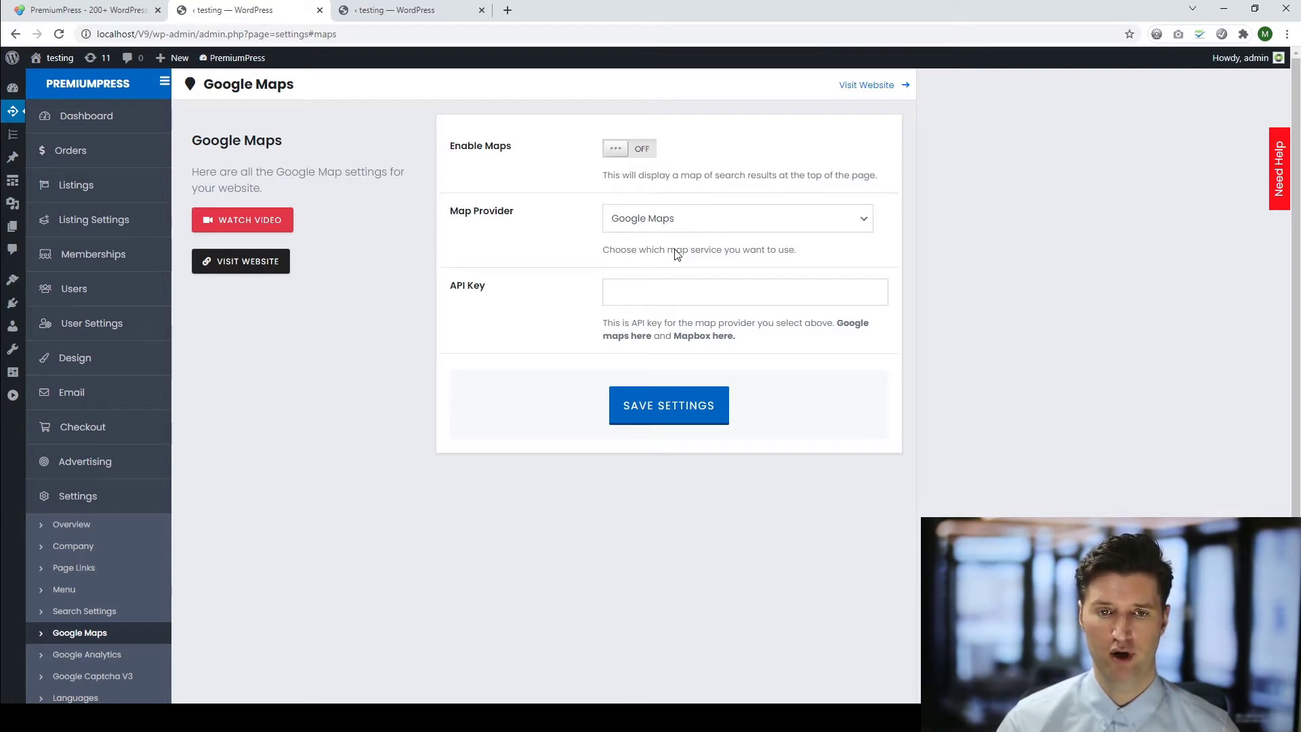
mouse_move(694, 280)
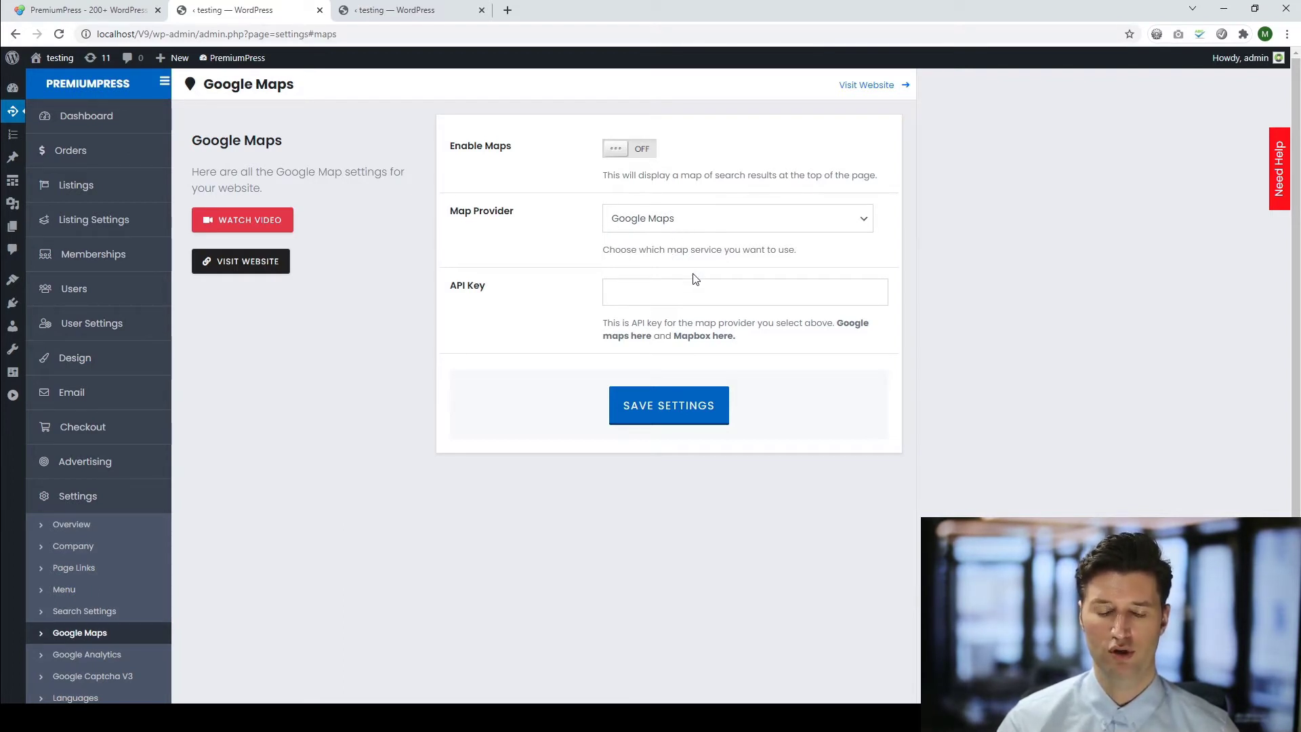
mouse_move(664, 276)
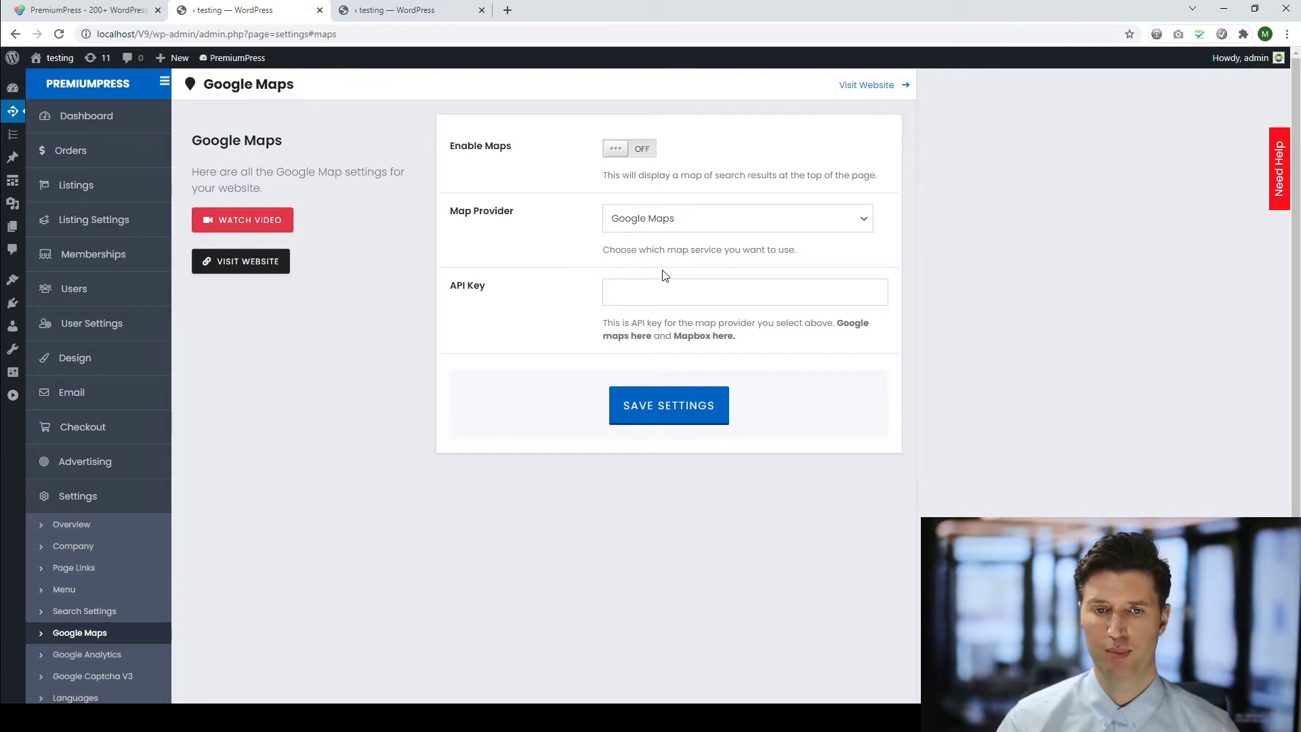
mouse_move(692, 277)
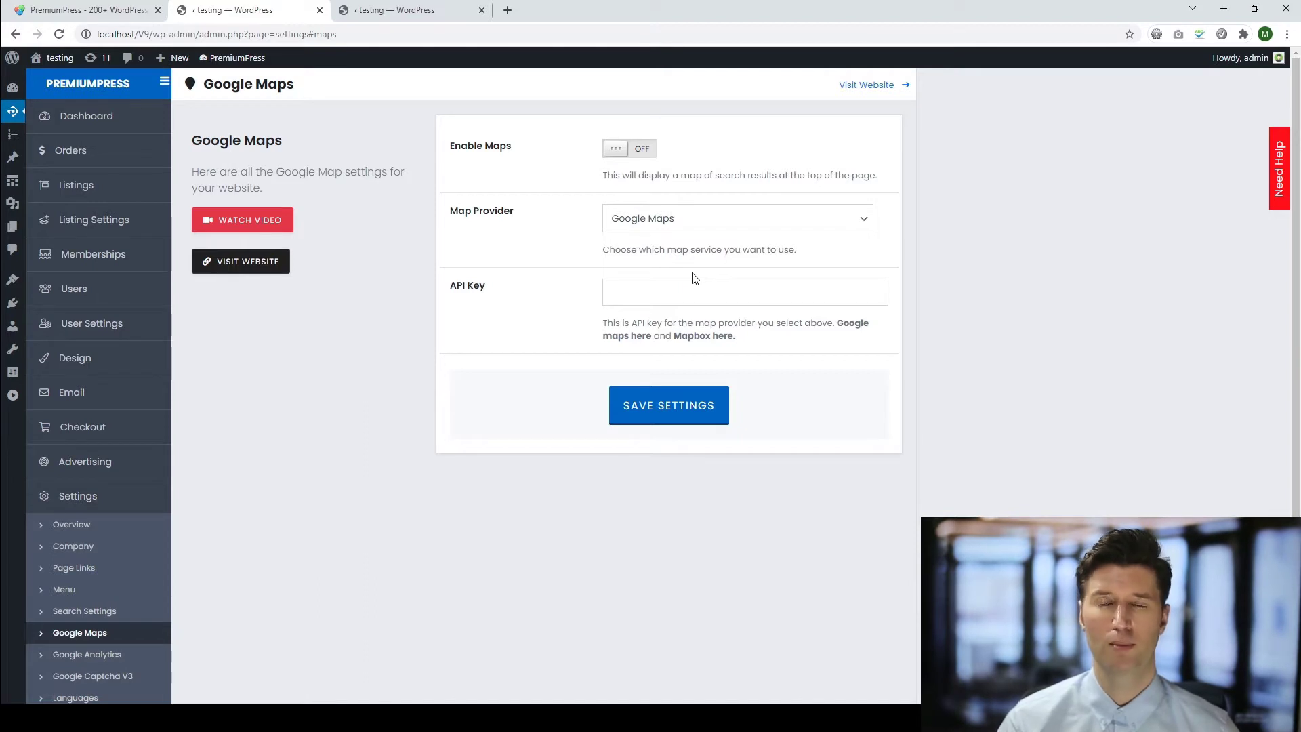
mouse_move(651, 248)
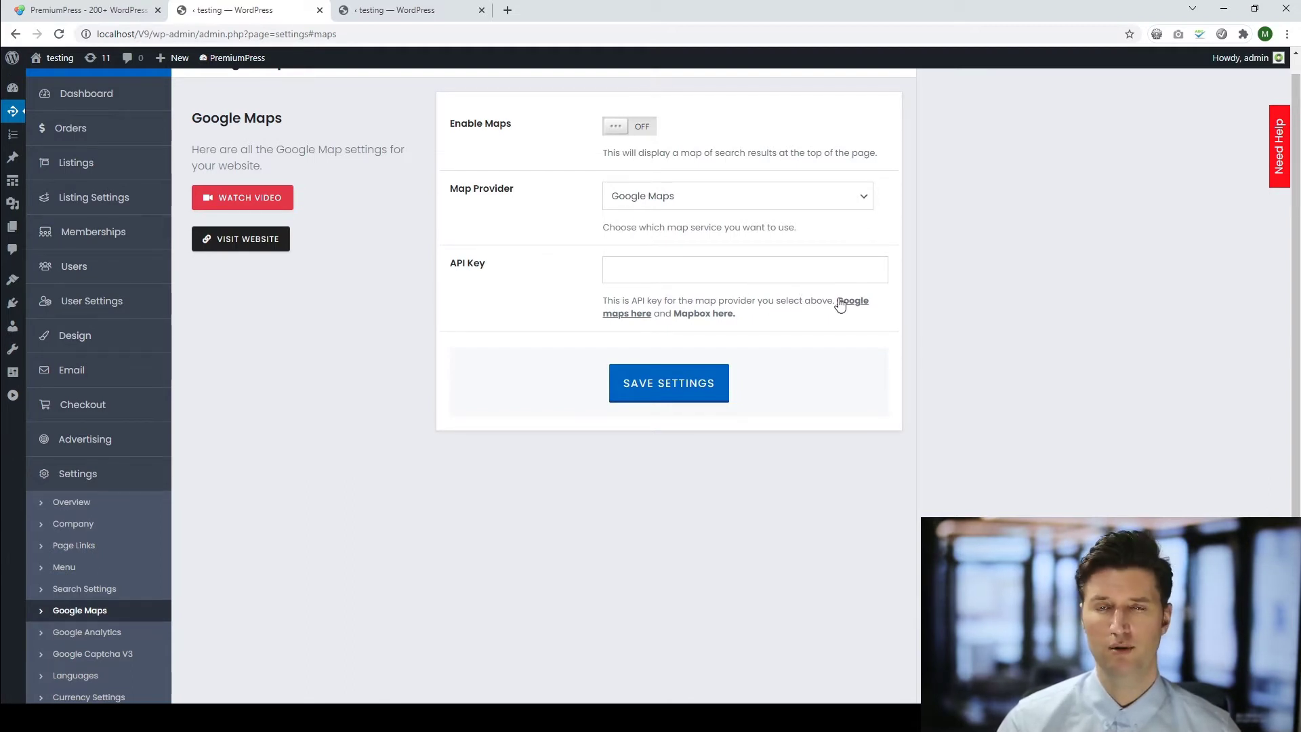
key(ctrl+plus)
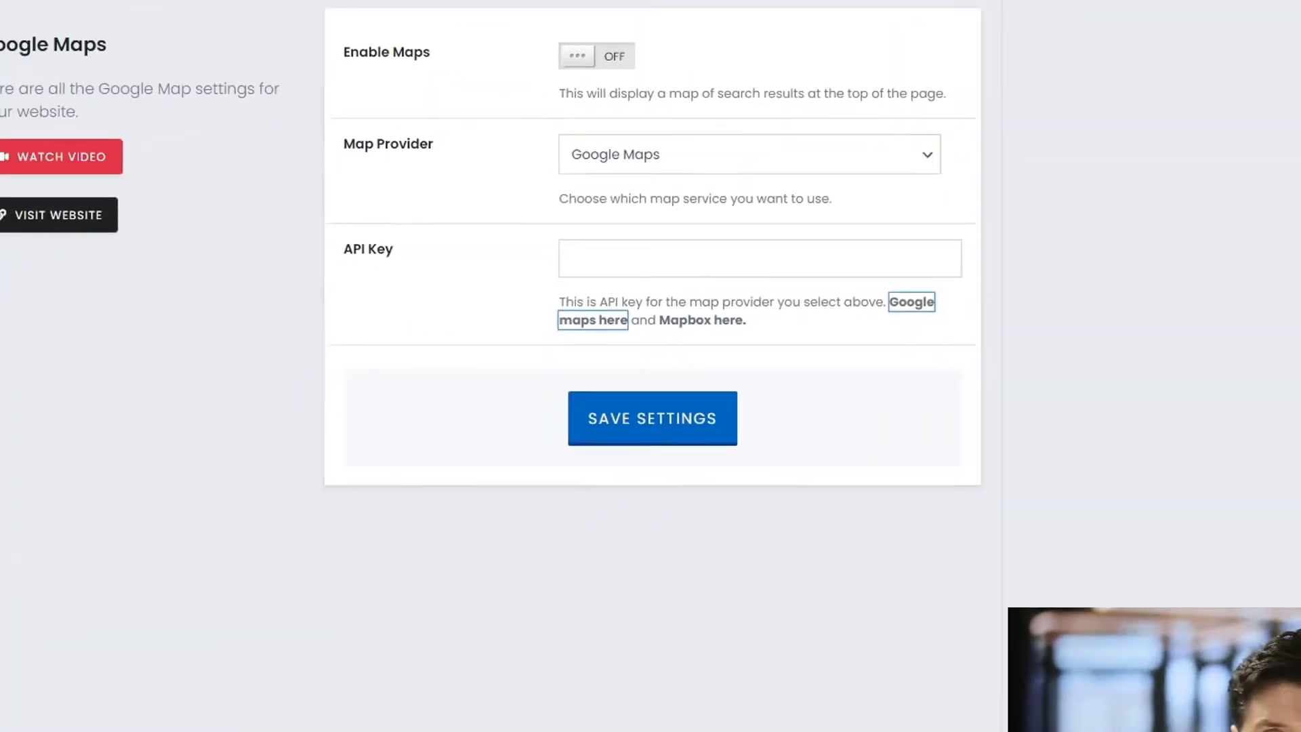
Follow the Google Maps key link to the Google Cloud APIs & Services dashboard.
click(570, 10)
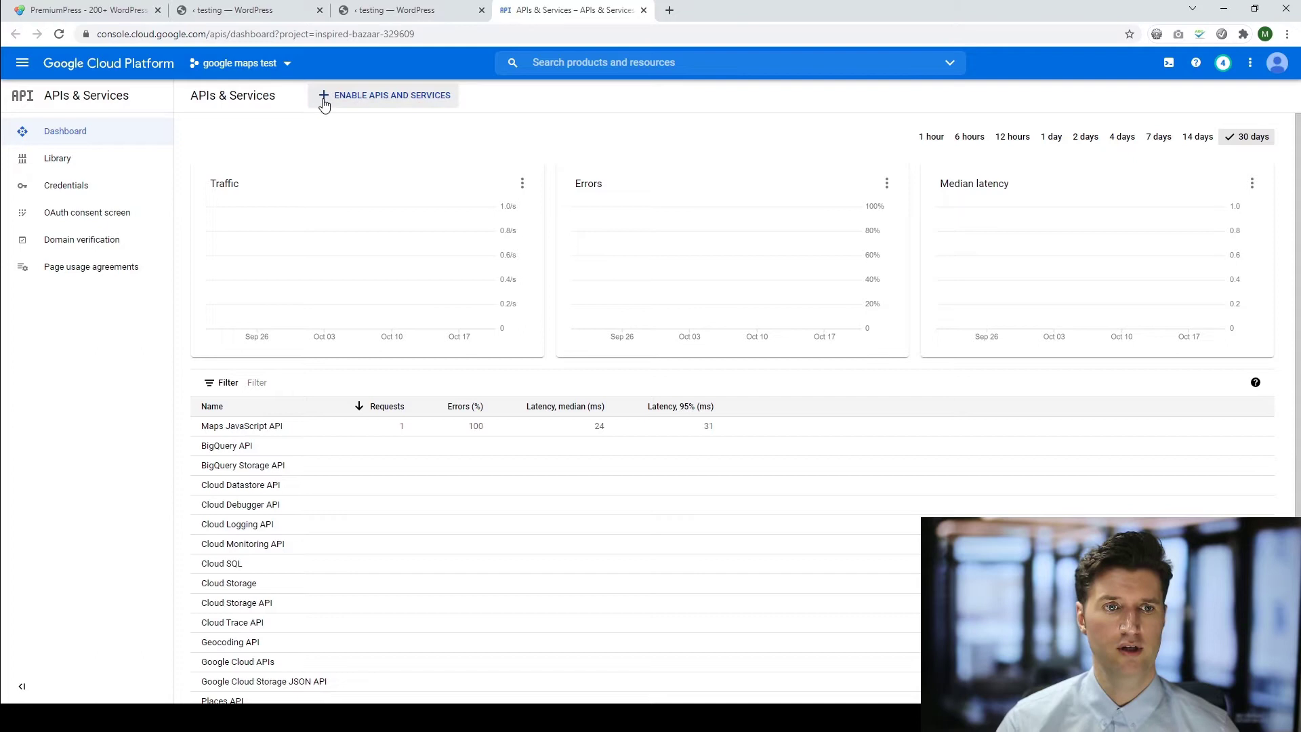
mouse_move(292, 149)
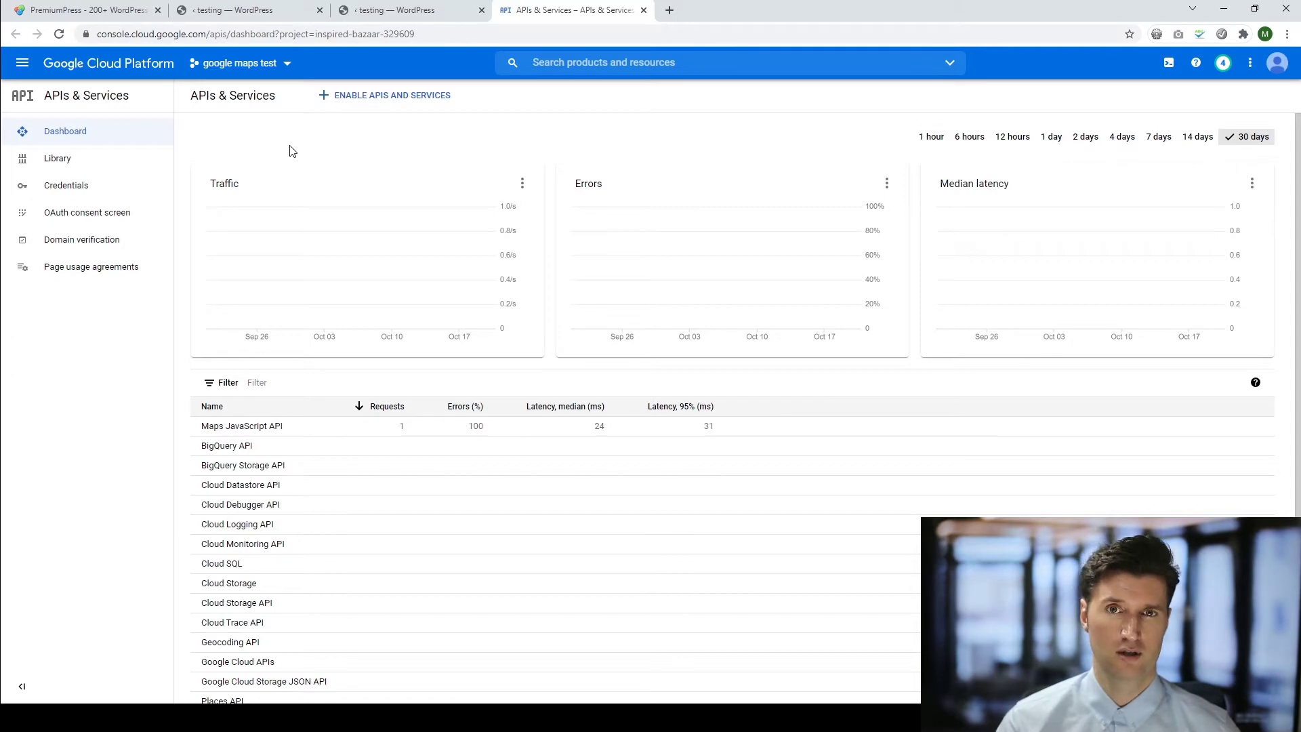
mouse_move(275, 141)
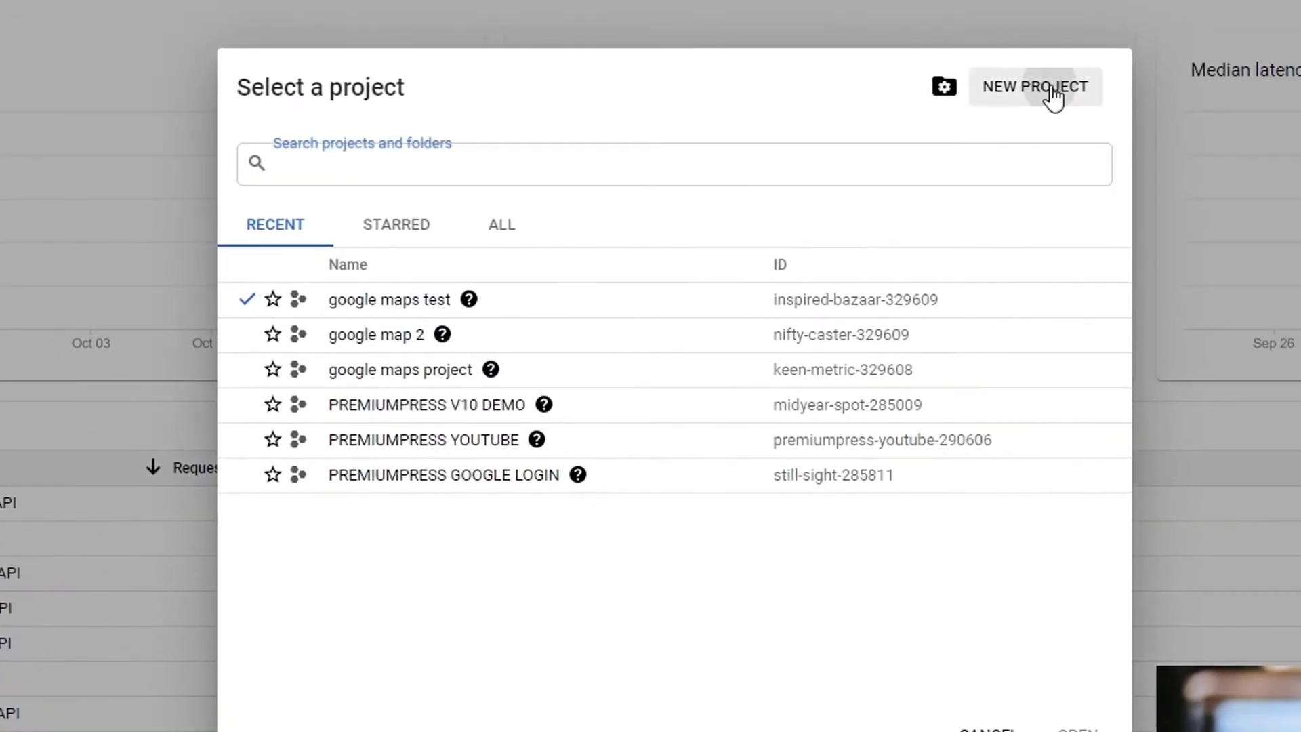
Create a Google Cloud project named 'new maps 3' and reopen the project chooser.
click(1034, 86)
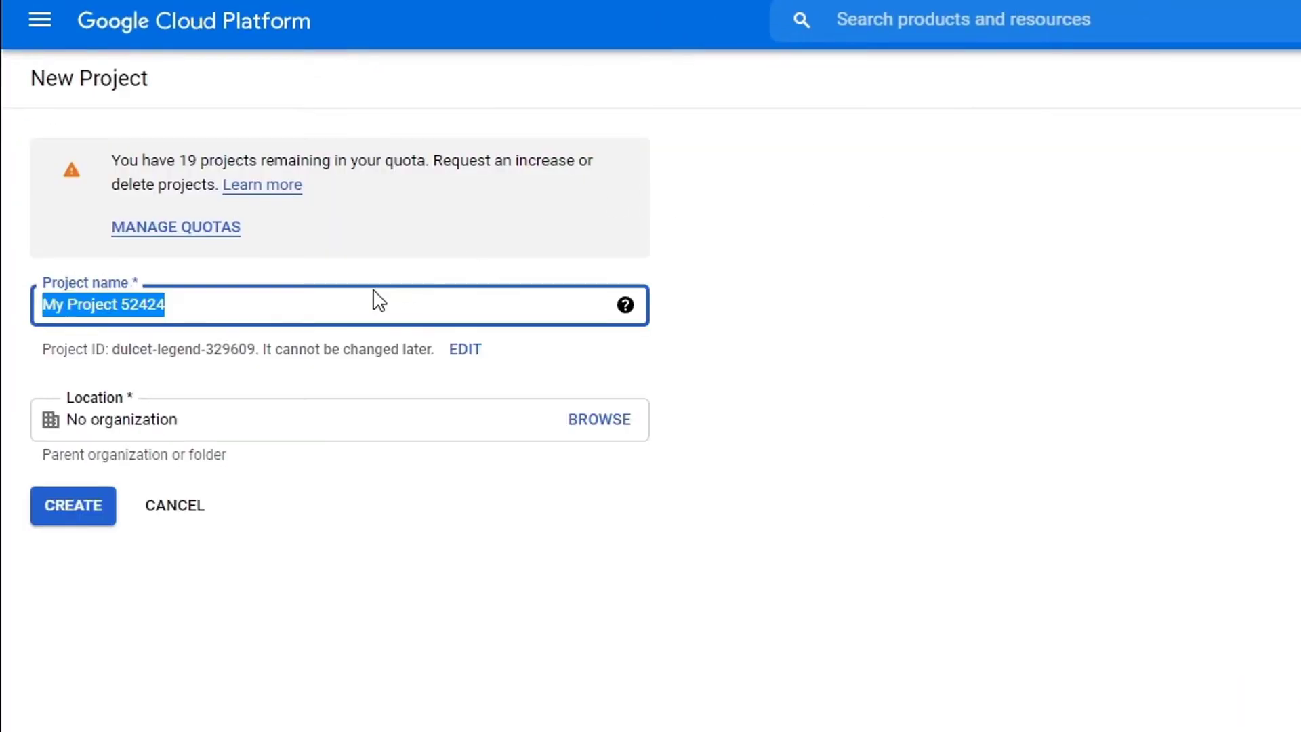
text(ne)
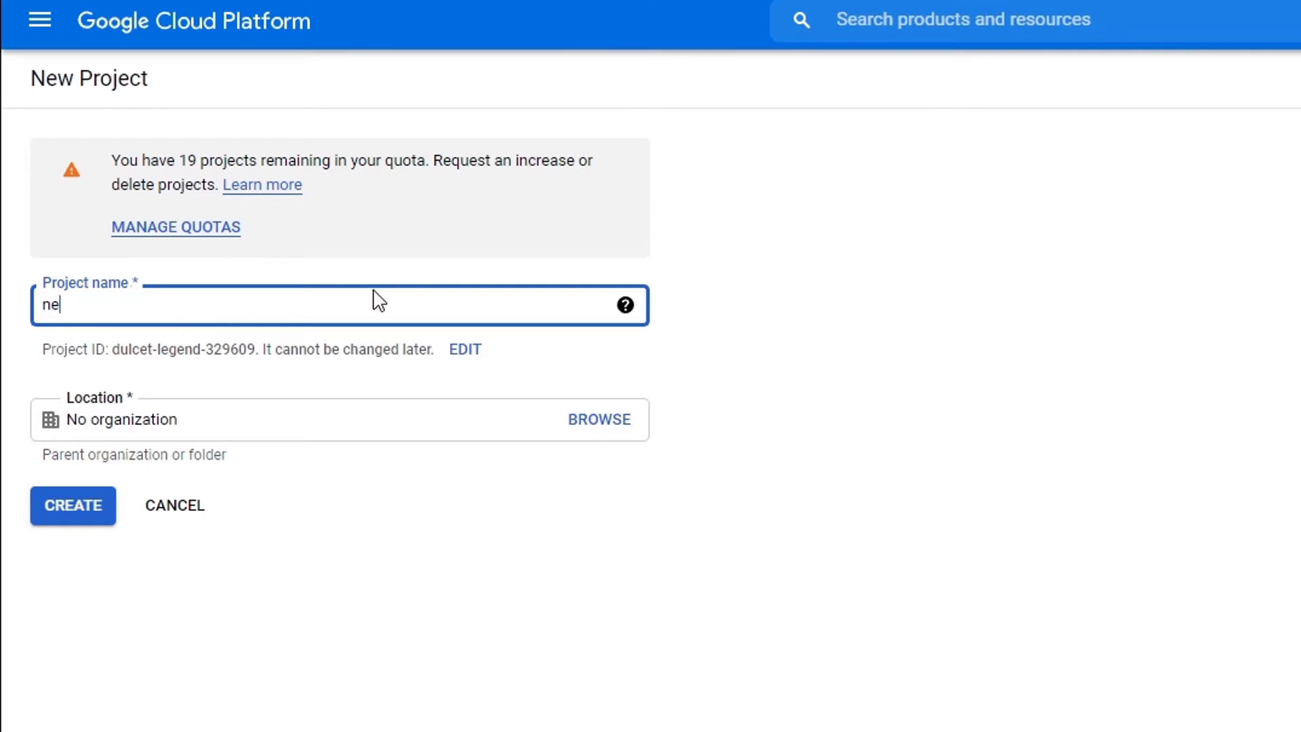
text(w maps 3)
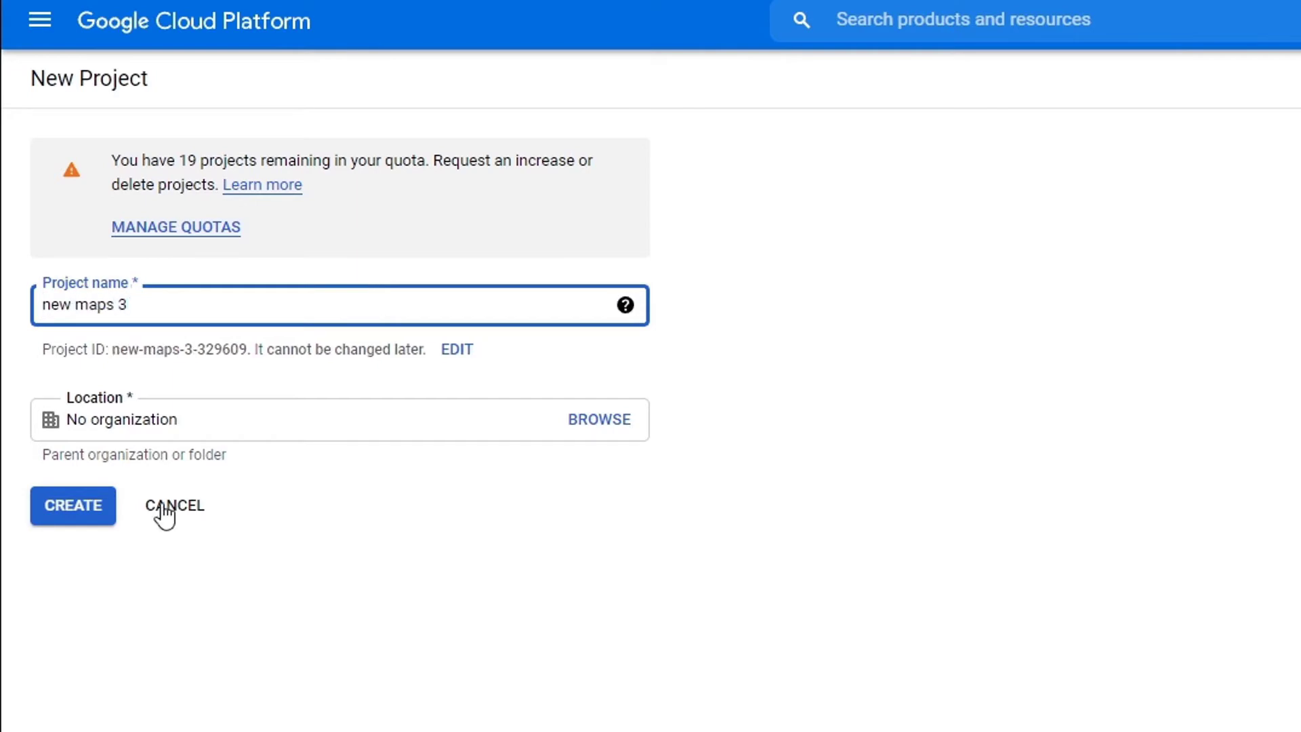
click(73, 505)
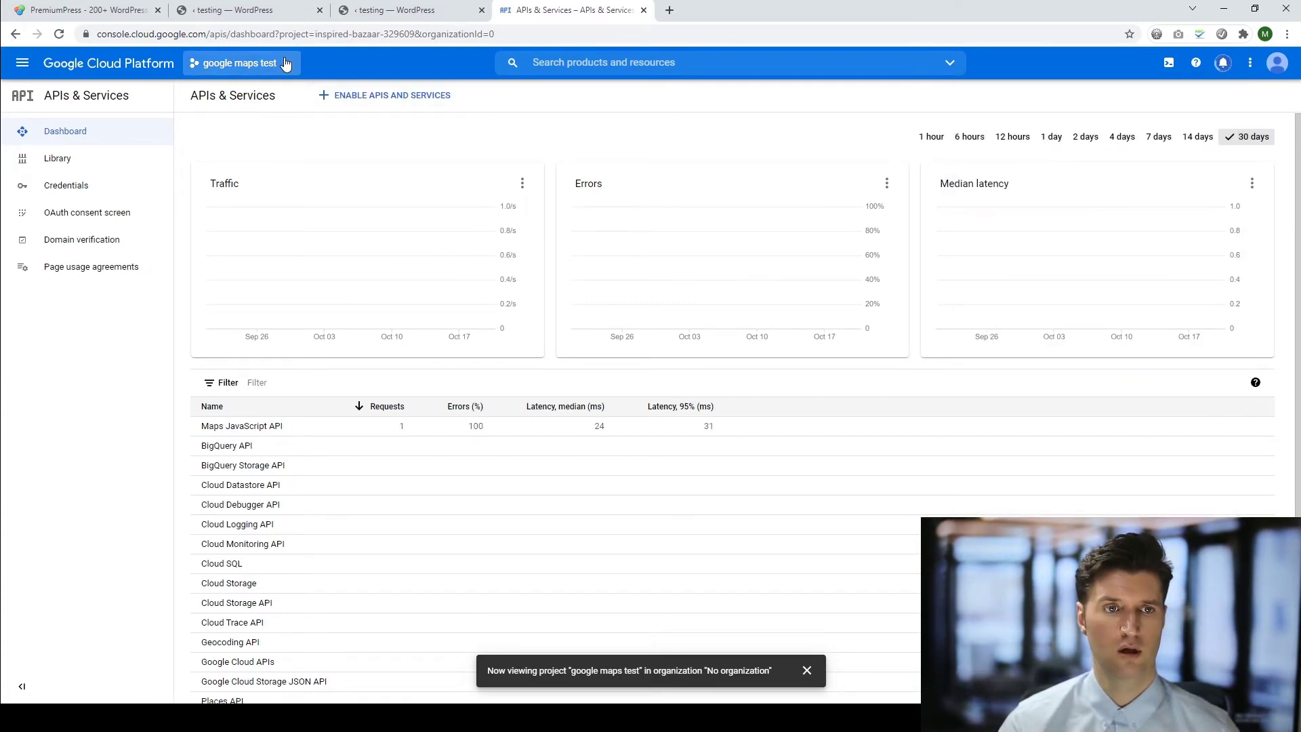
click(237, 62)
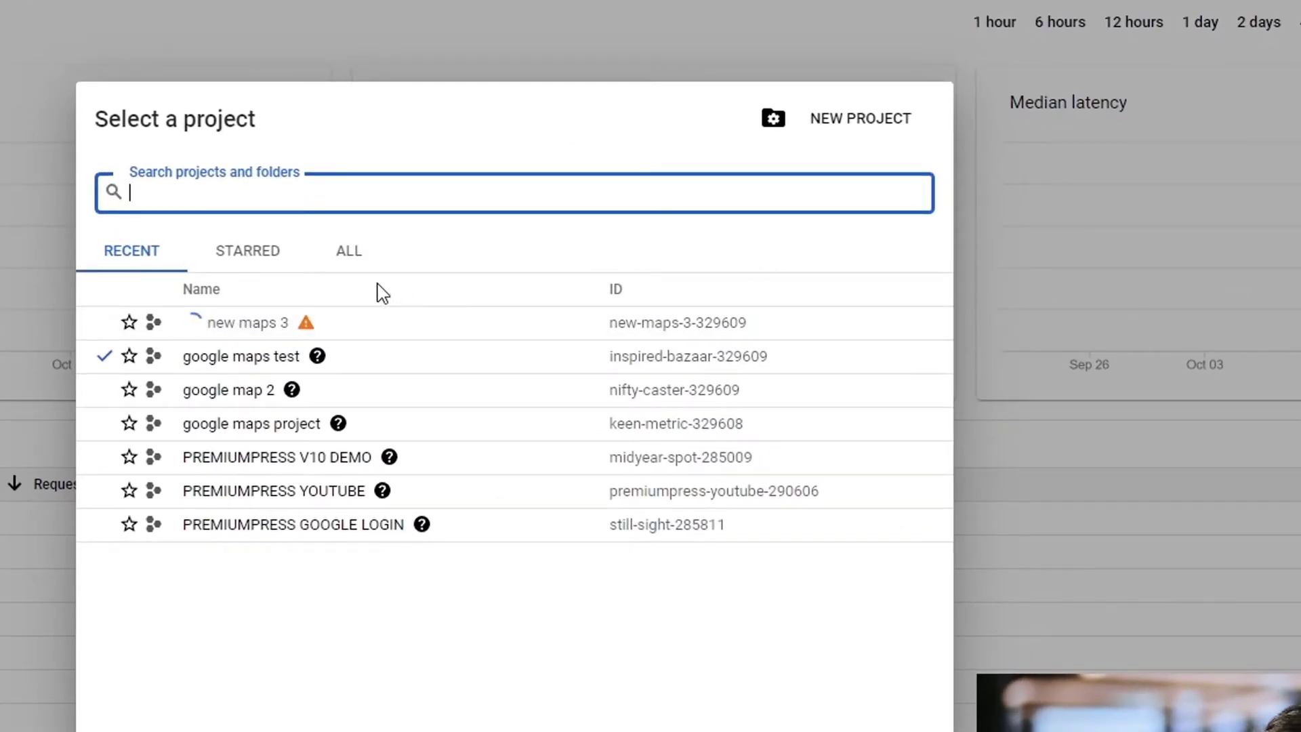
mouse_move(248, 336)
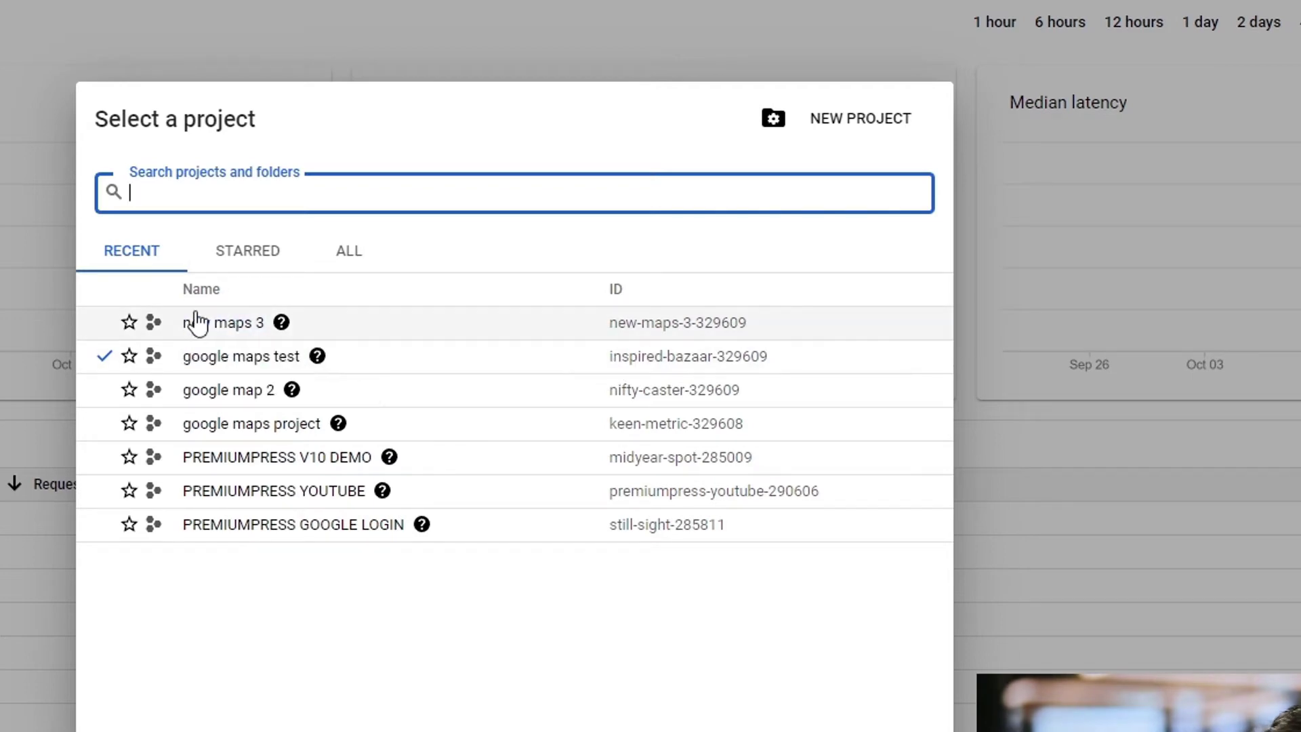
Switch to 'new maps 3' and enable the Places API from the API library.
click(238, 322)
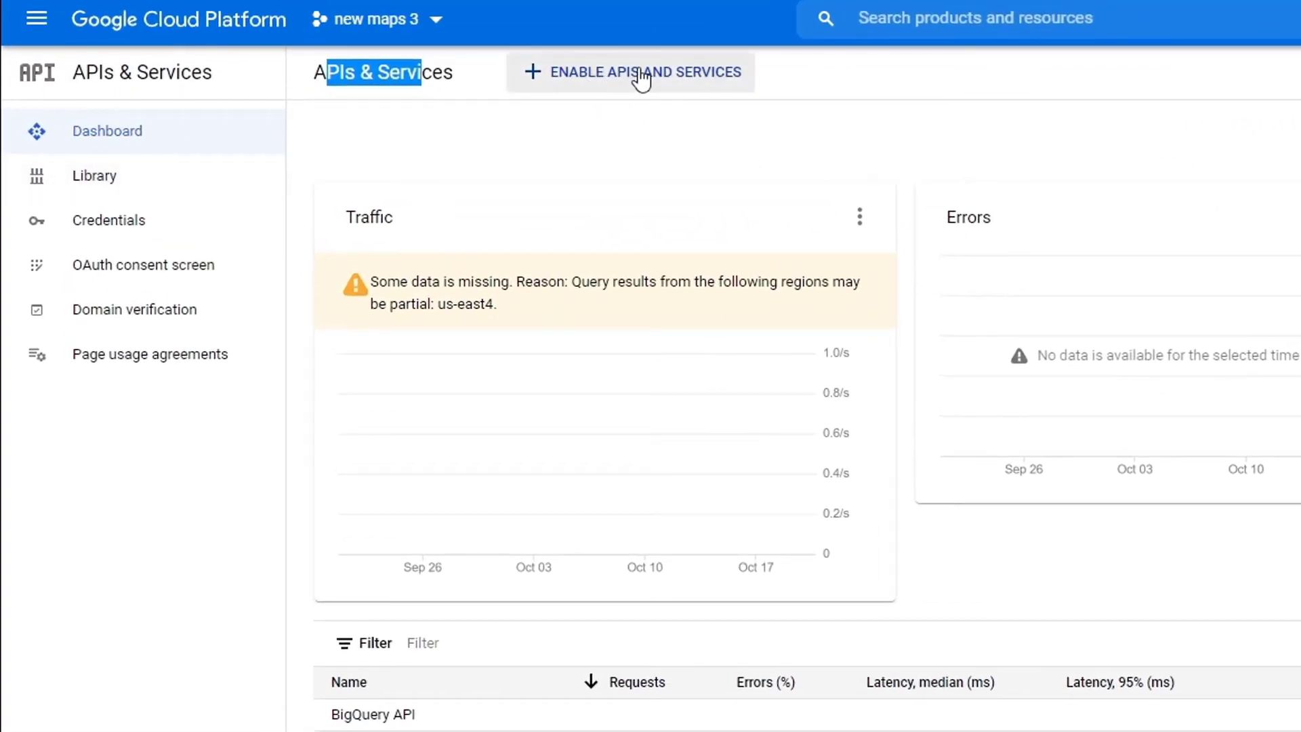
click(631, 73)
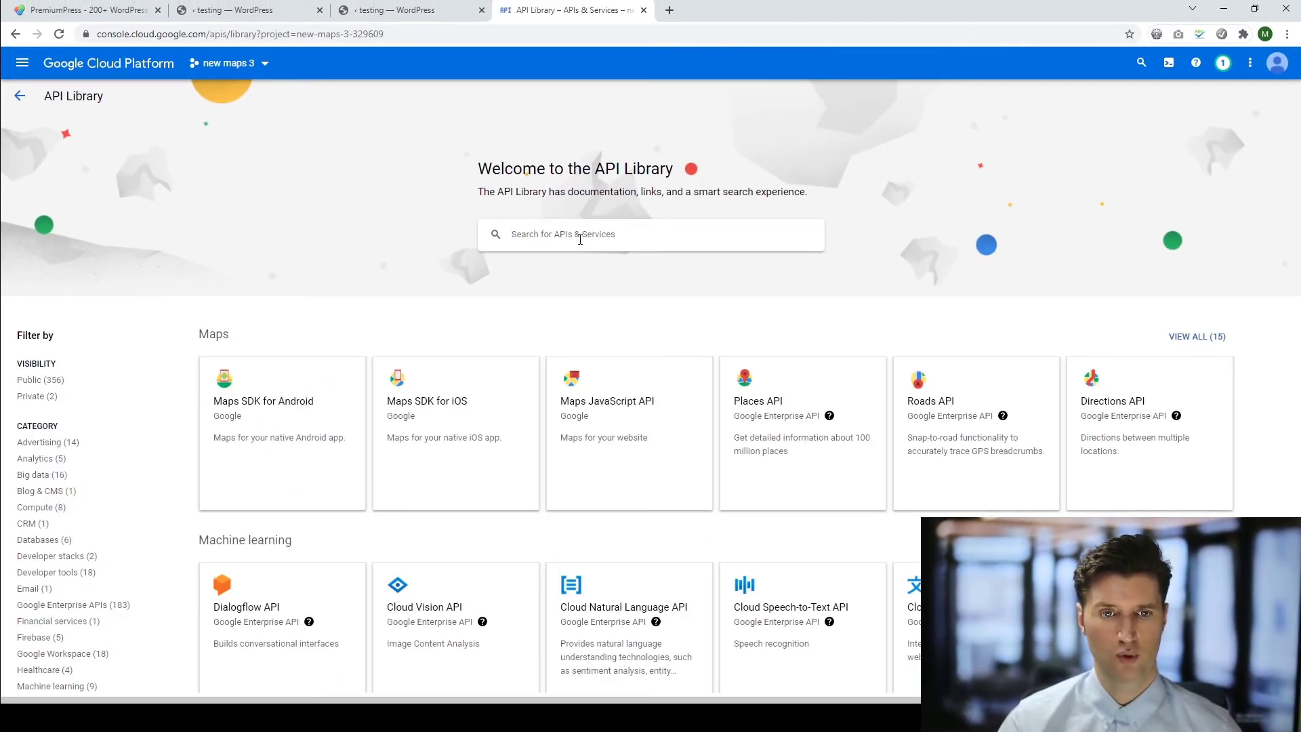
text(places)
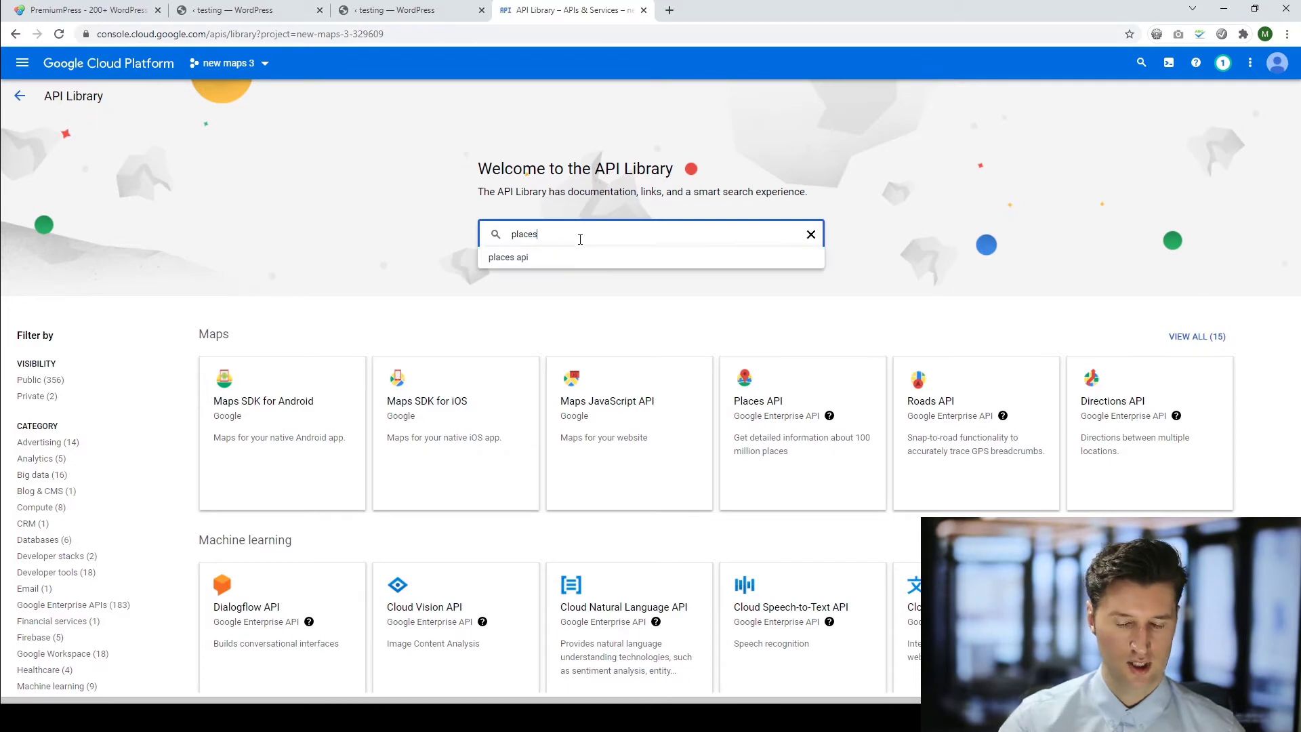
click(507, 257)
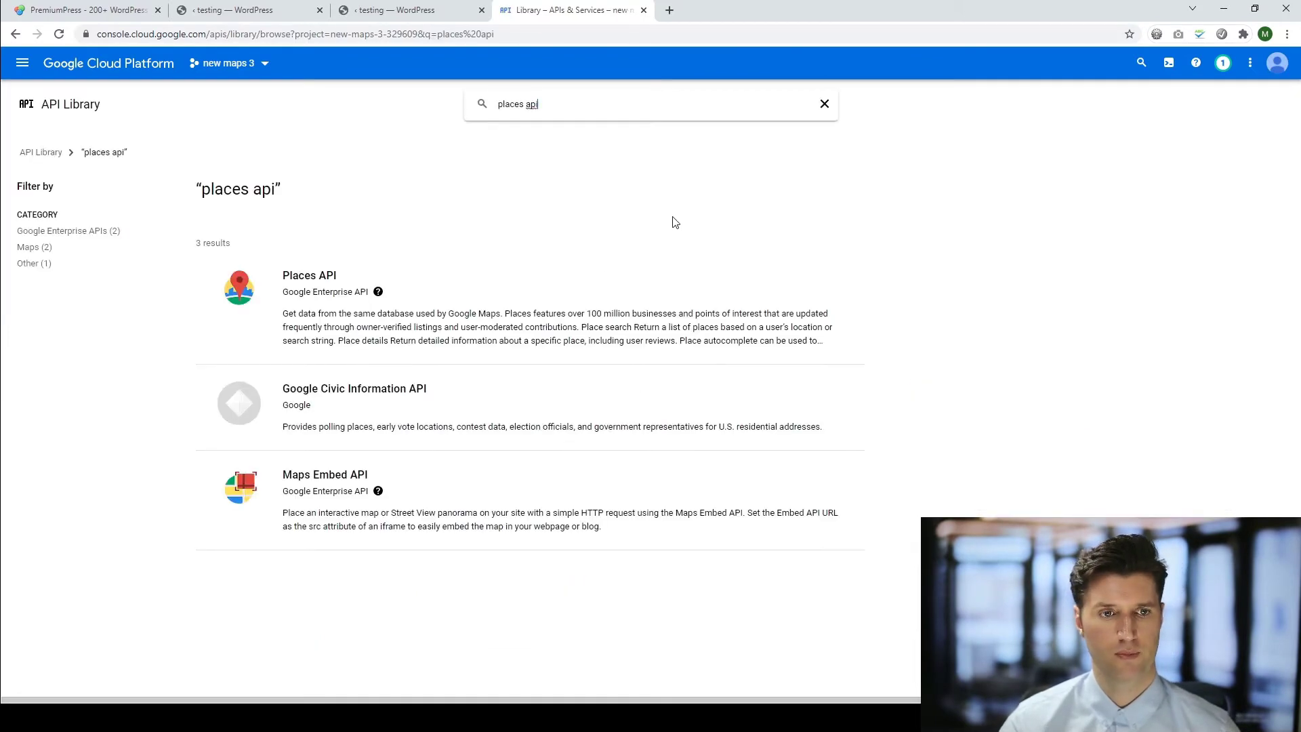
click(309, 275)
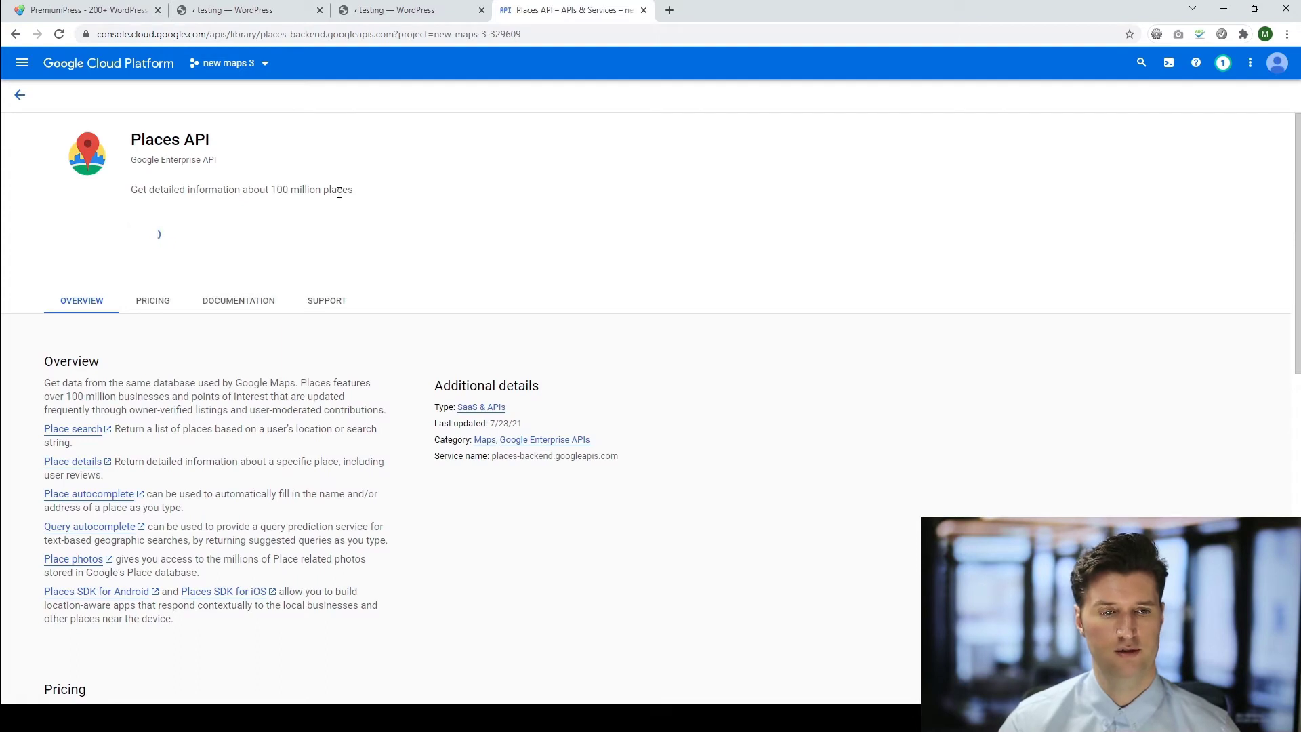
click(19, 95)
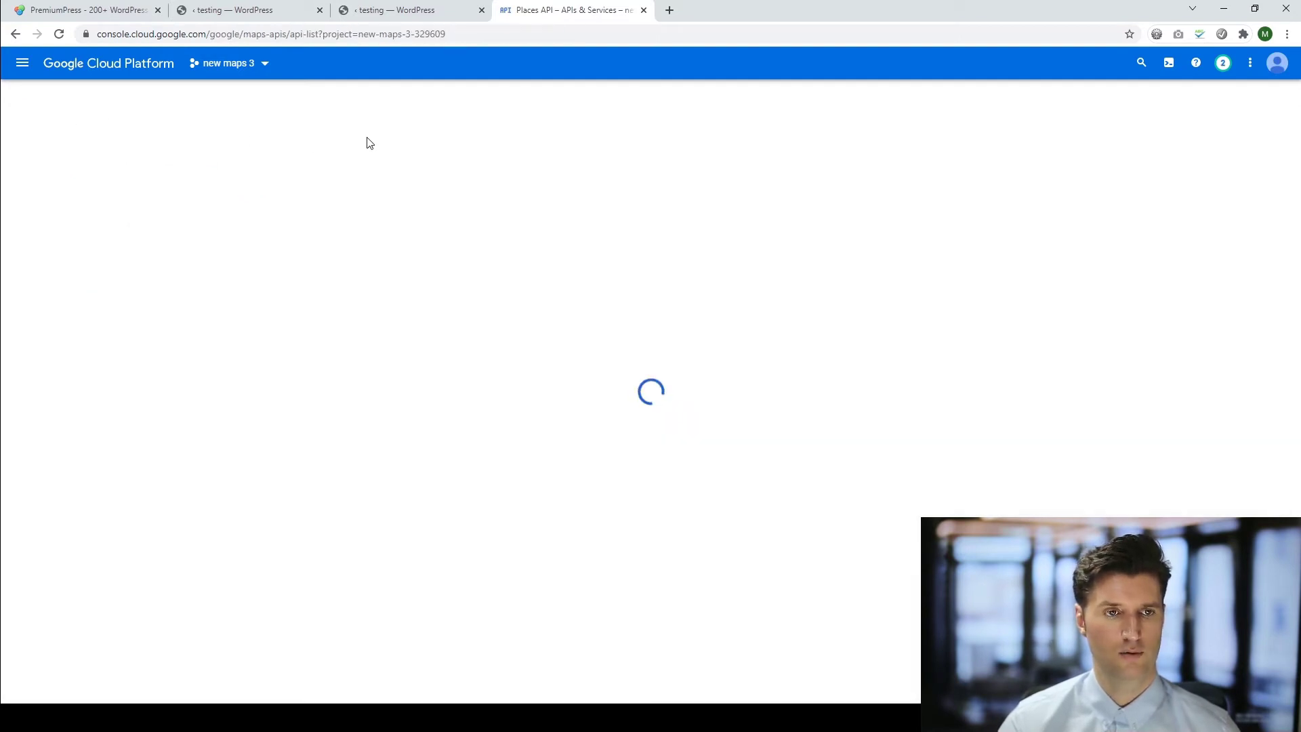
Find the Geocoding and Geolocation APIs with a 'geo' search and enable them.
click(713, 62)
text(ge)
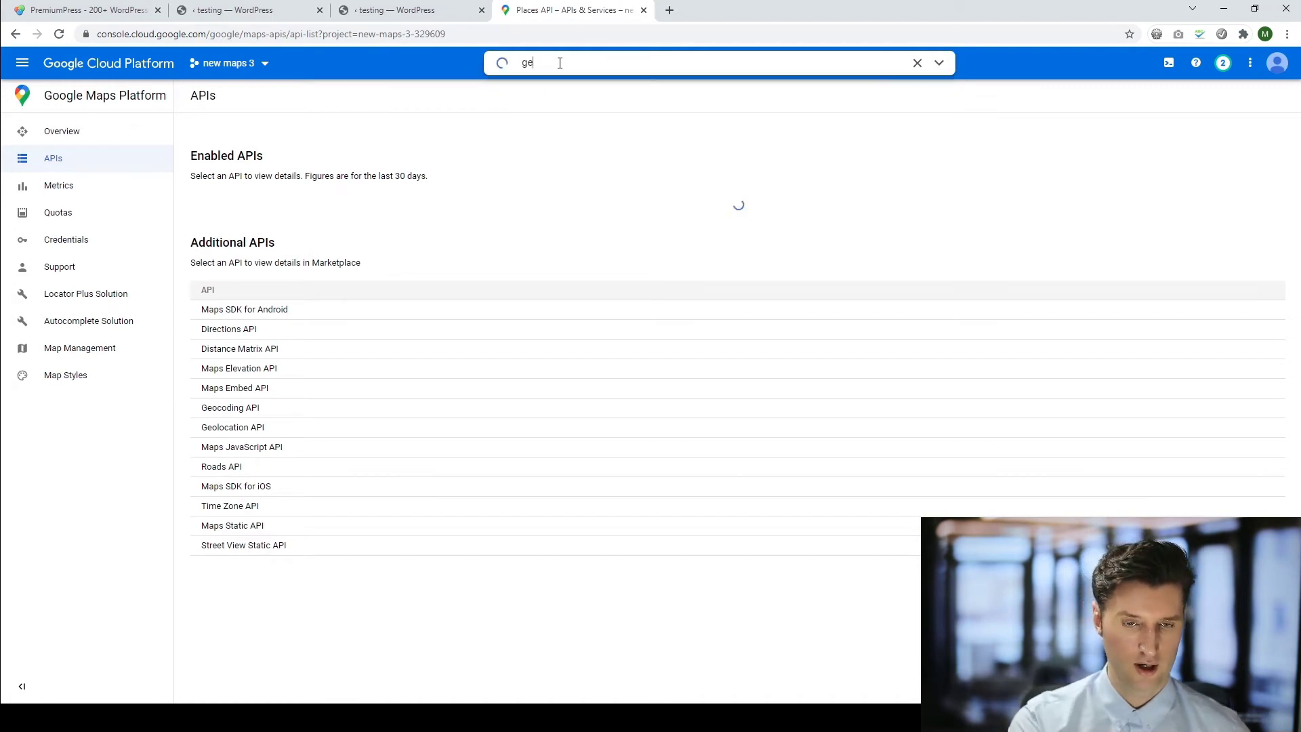
text(o)
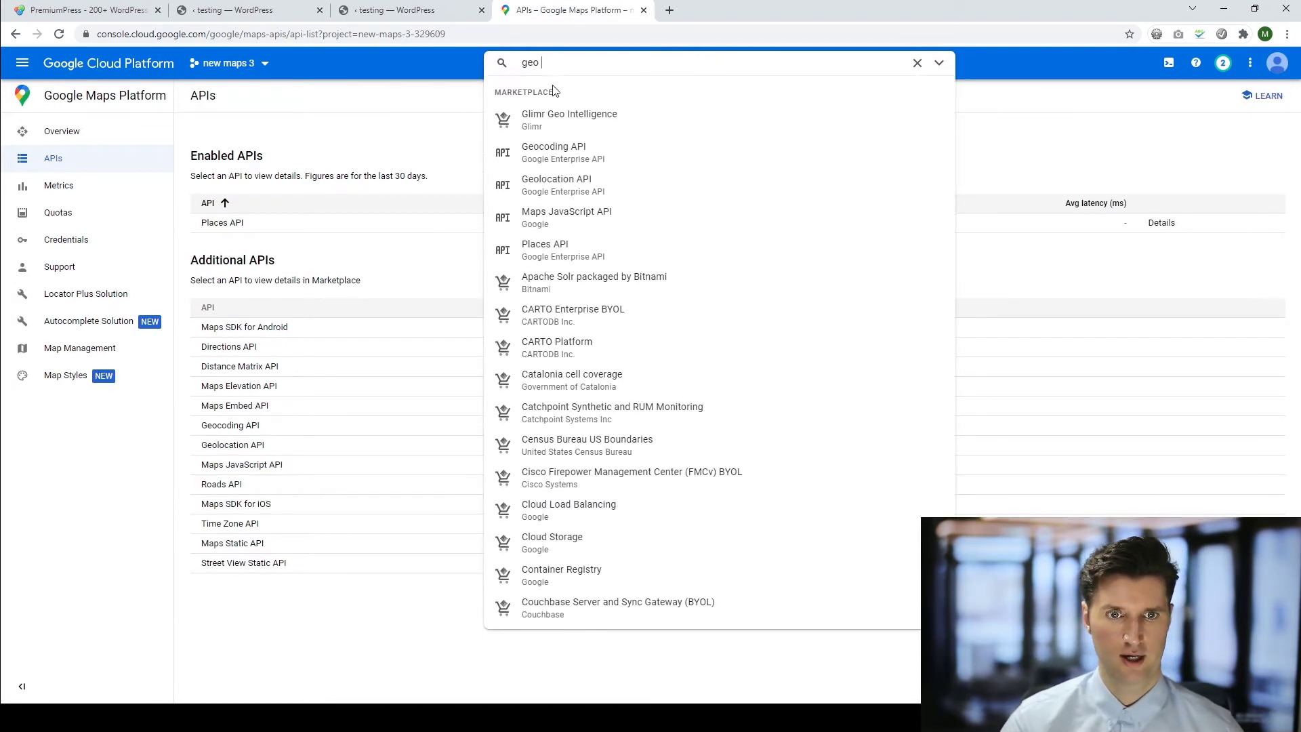
click(553, 151)
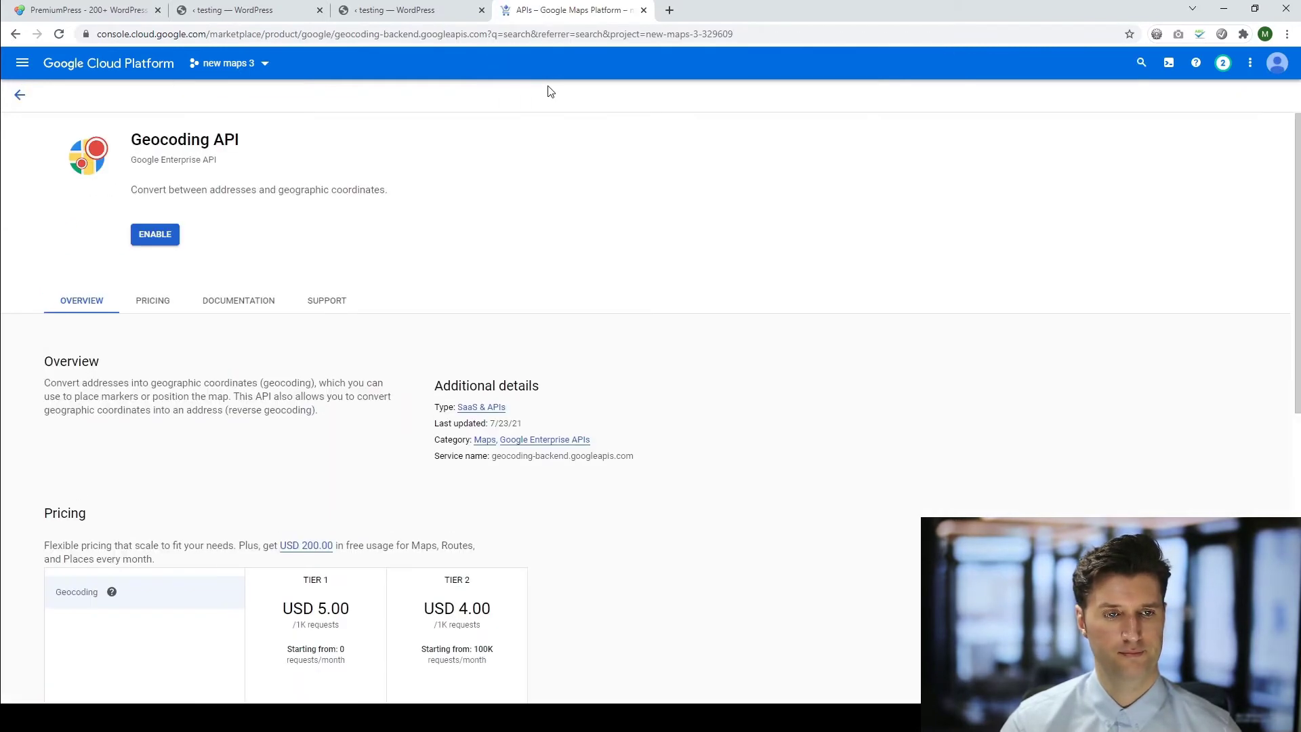
text(geo)
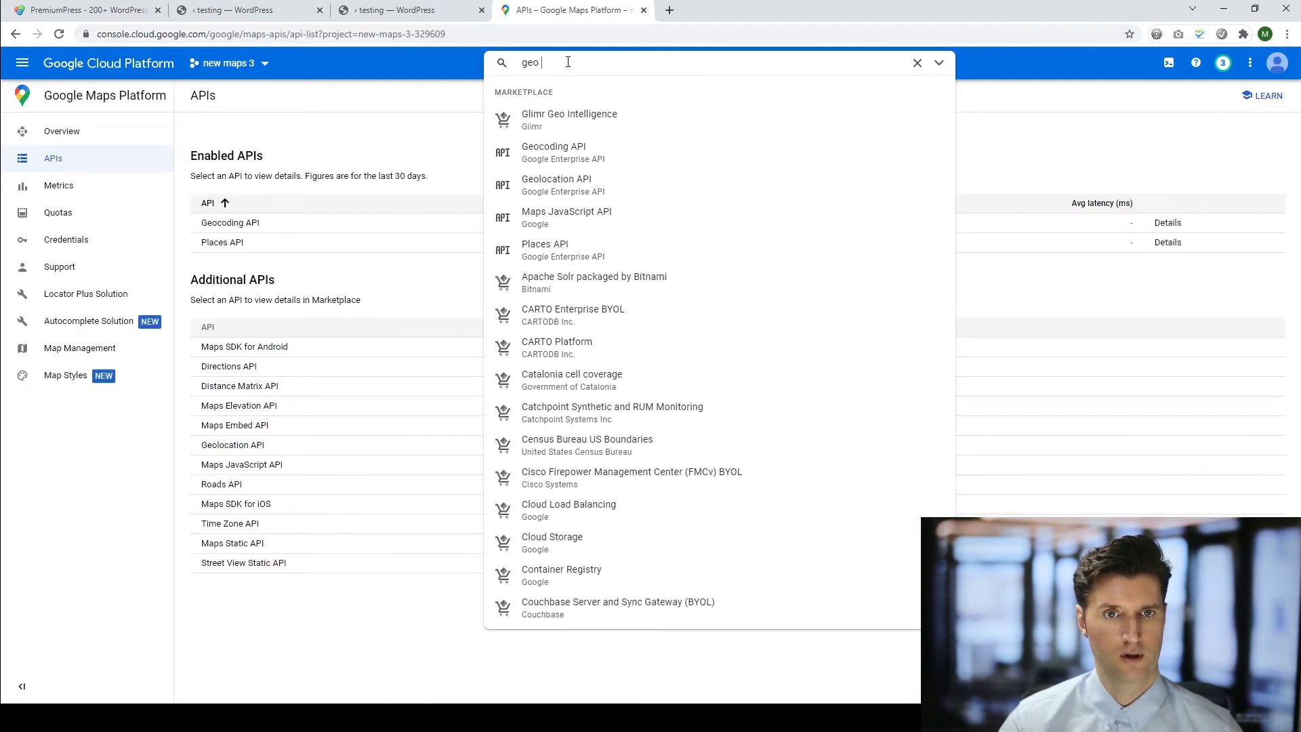
click(555, 184)
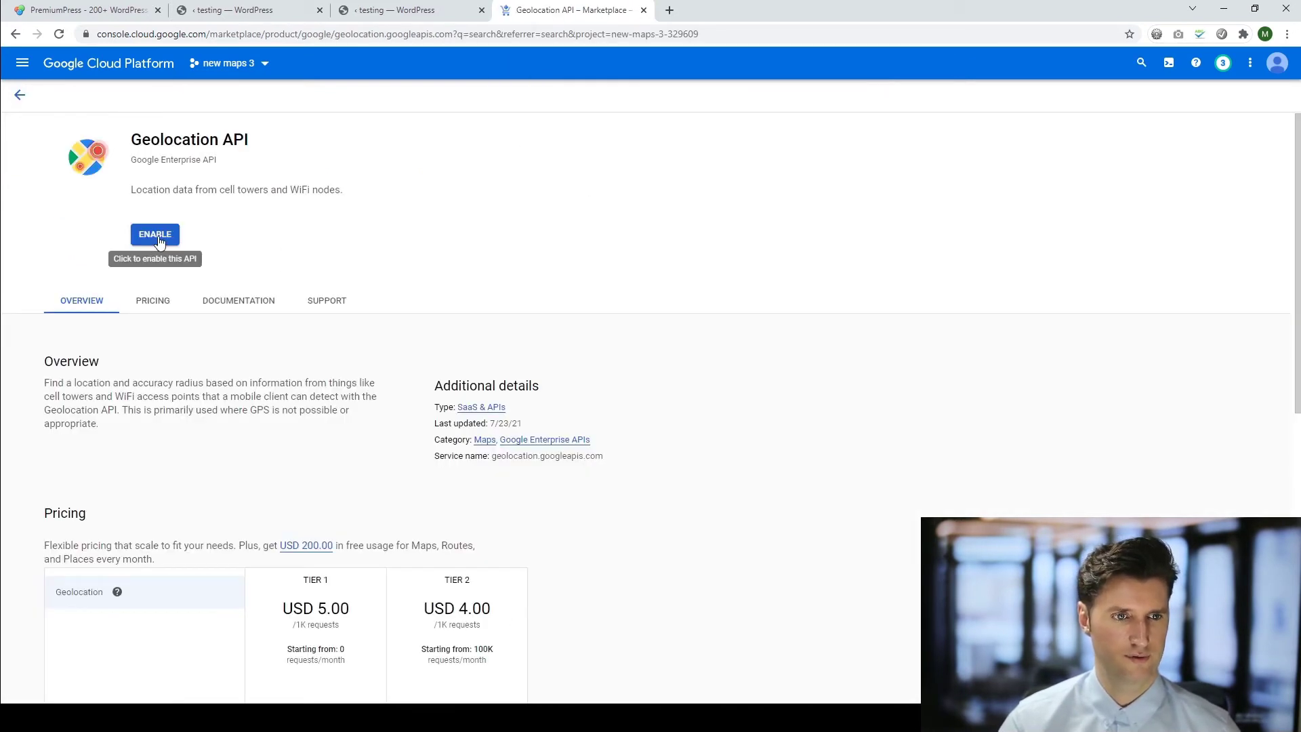
click(154, 234)
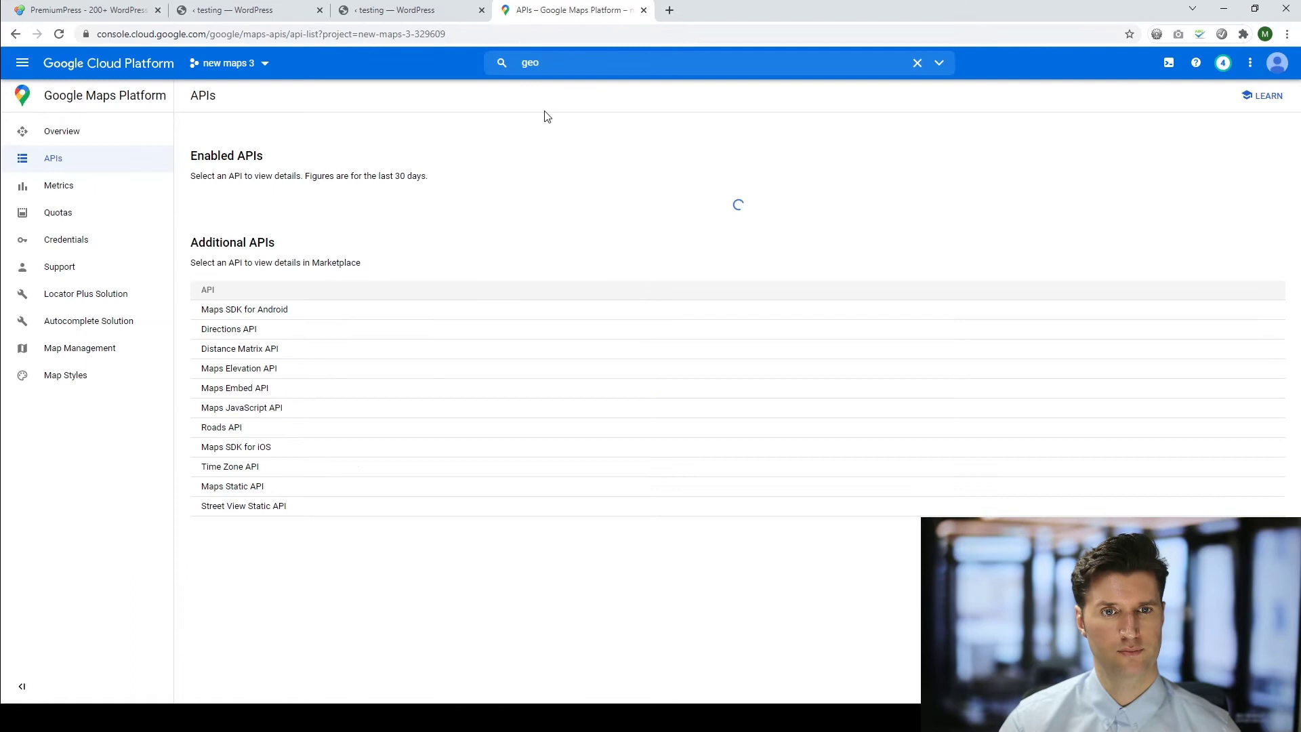
Search 'java' and enable the Maps JavaScript API for 'new maps 3'.
text(java)
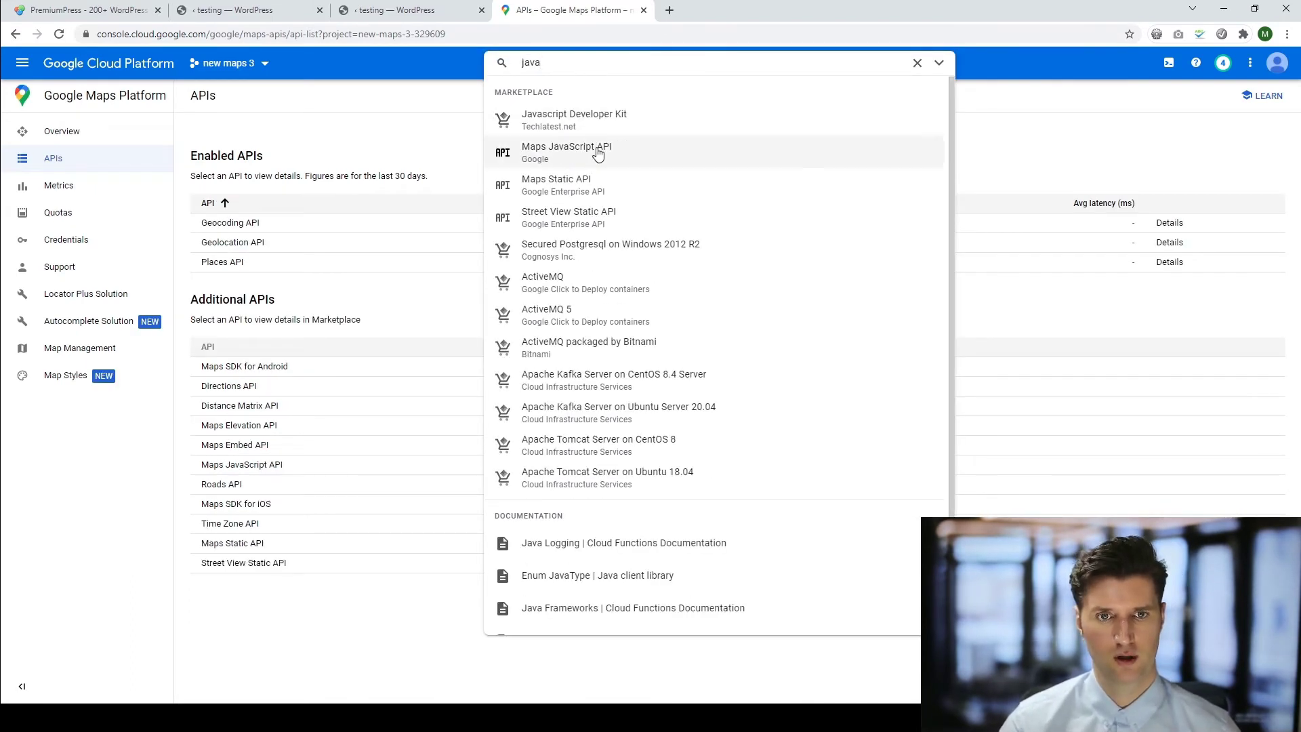
click(566, 152)
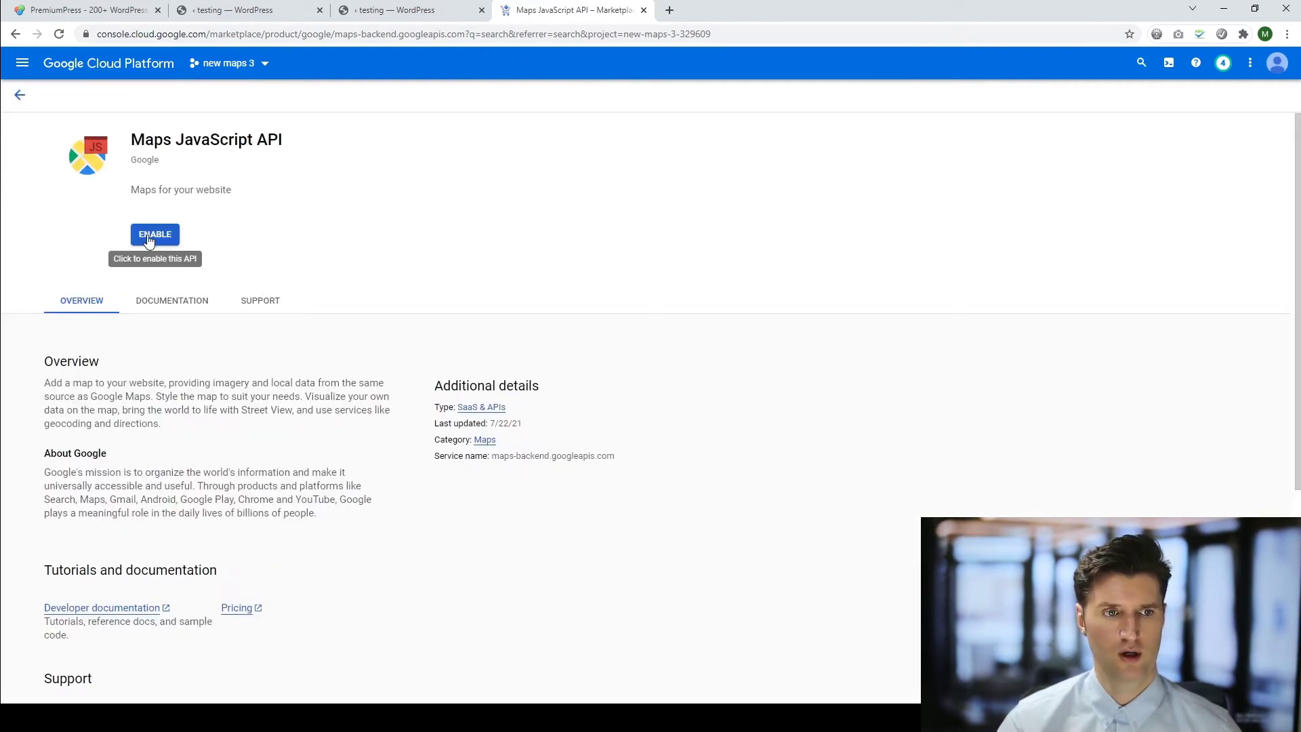
click(155, 234)
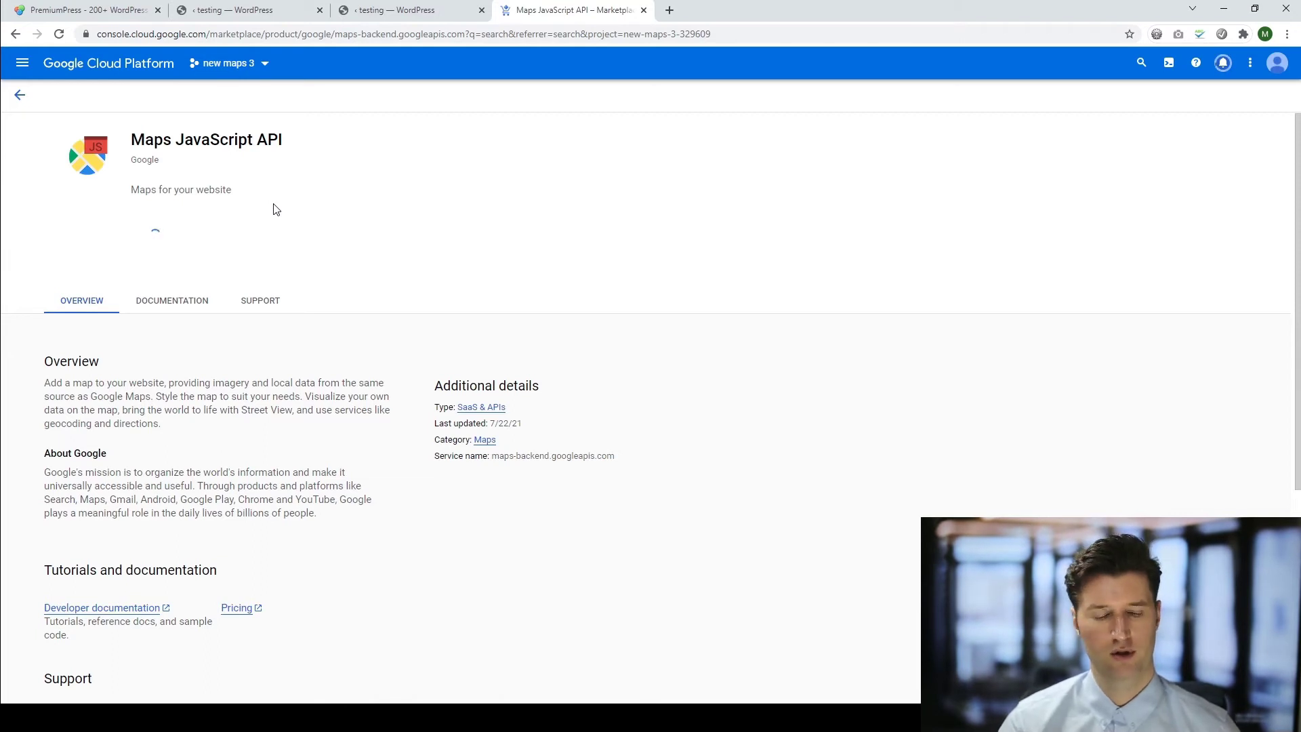
click(19, 95)
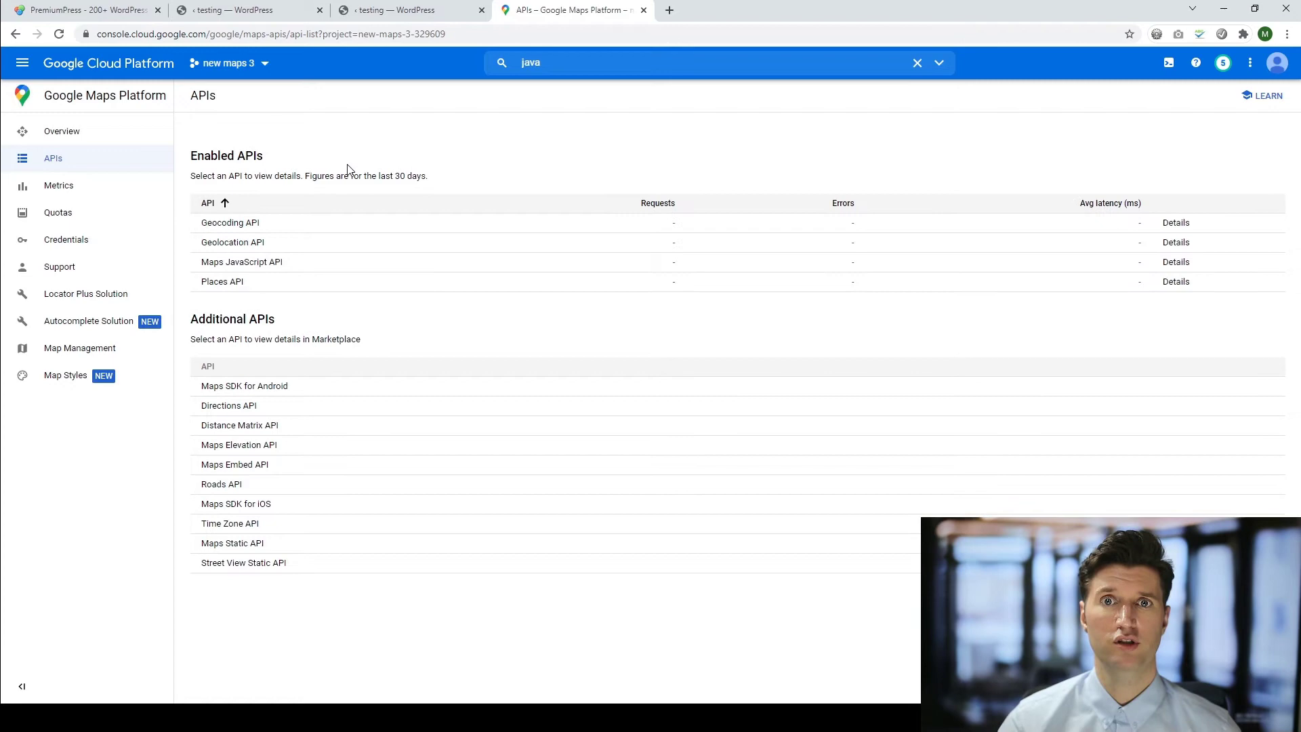
mouse_move(322, 166)
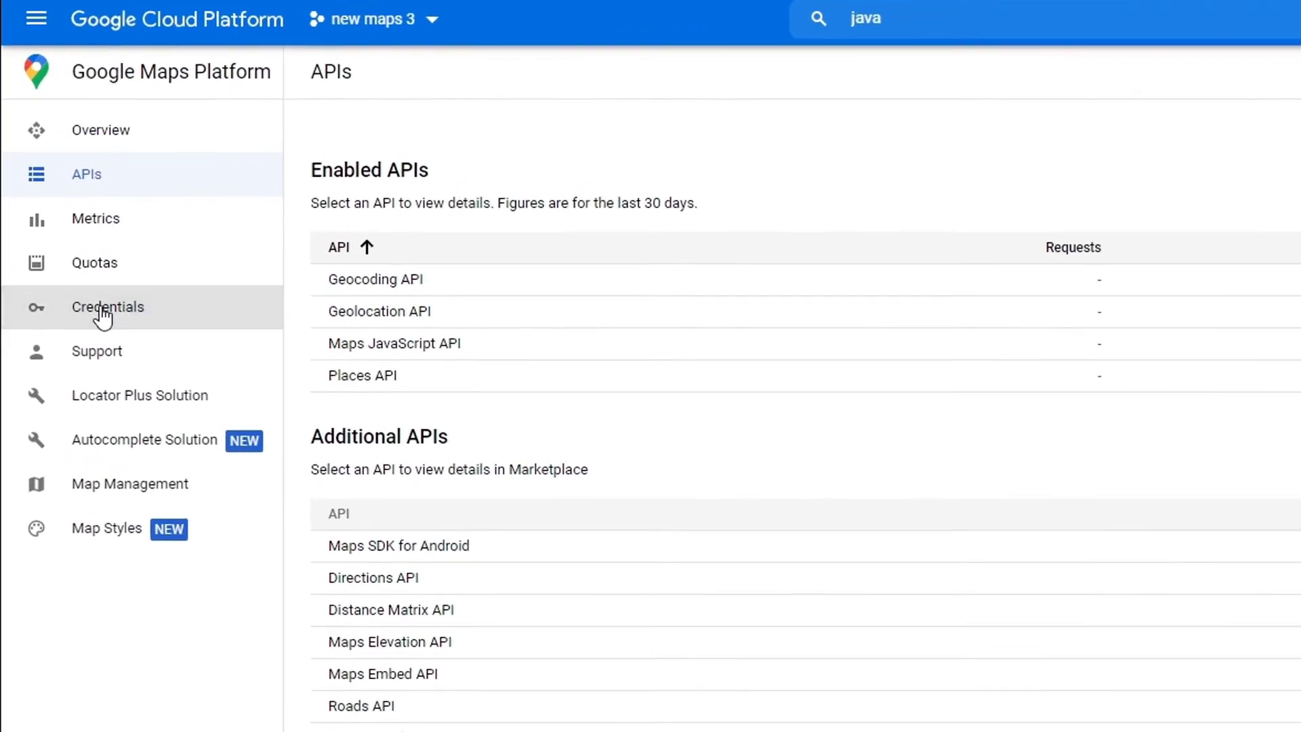
Create a new API key from the project's Credentials page.
click(106, 306)
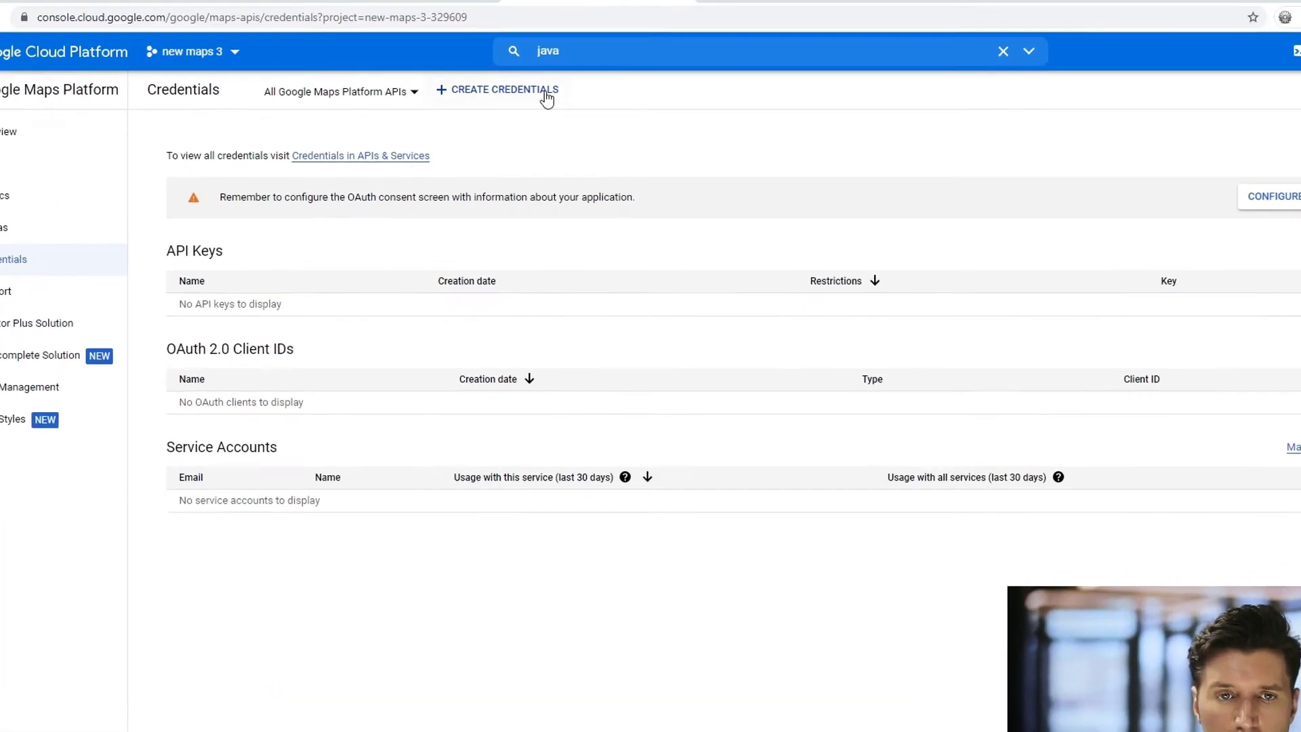
click(503, 89)
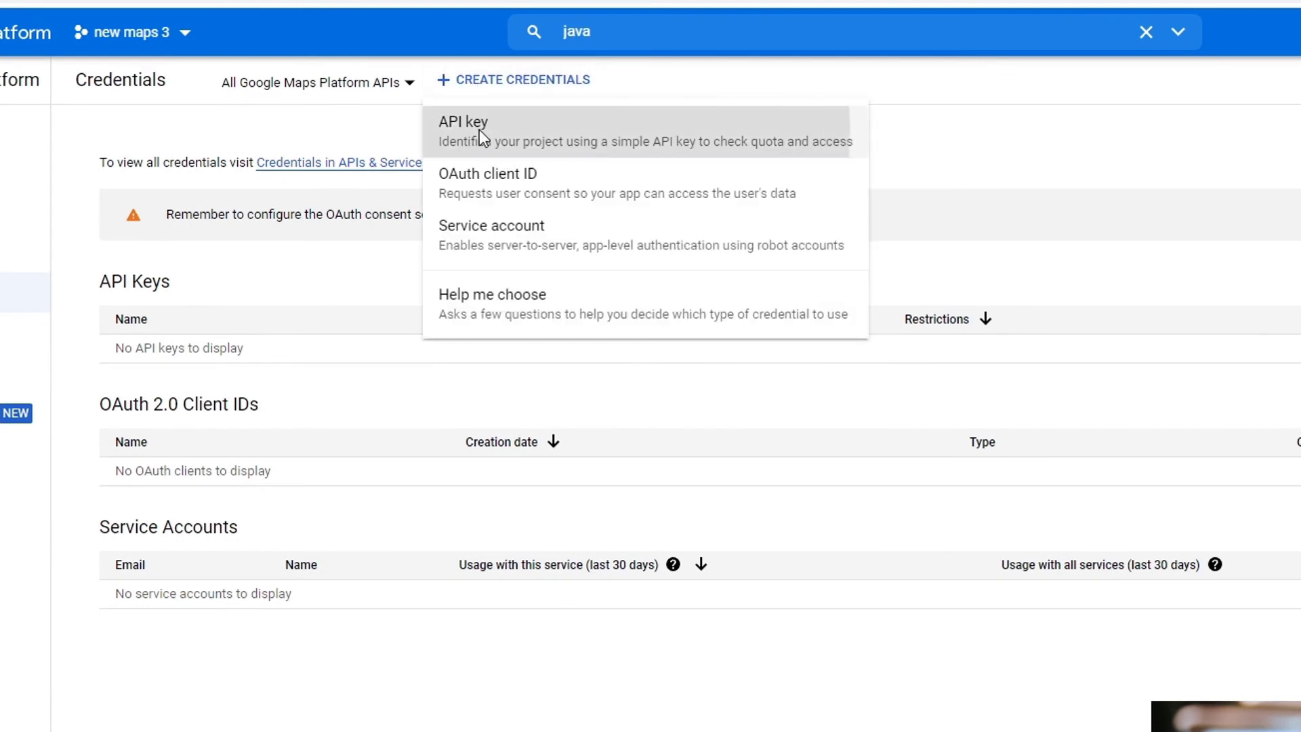
click(463, 130)
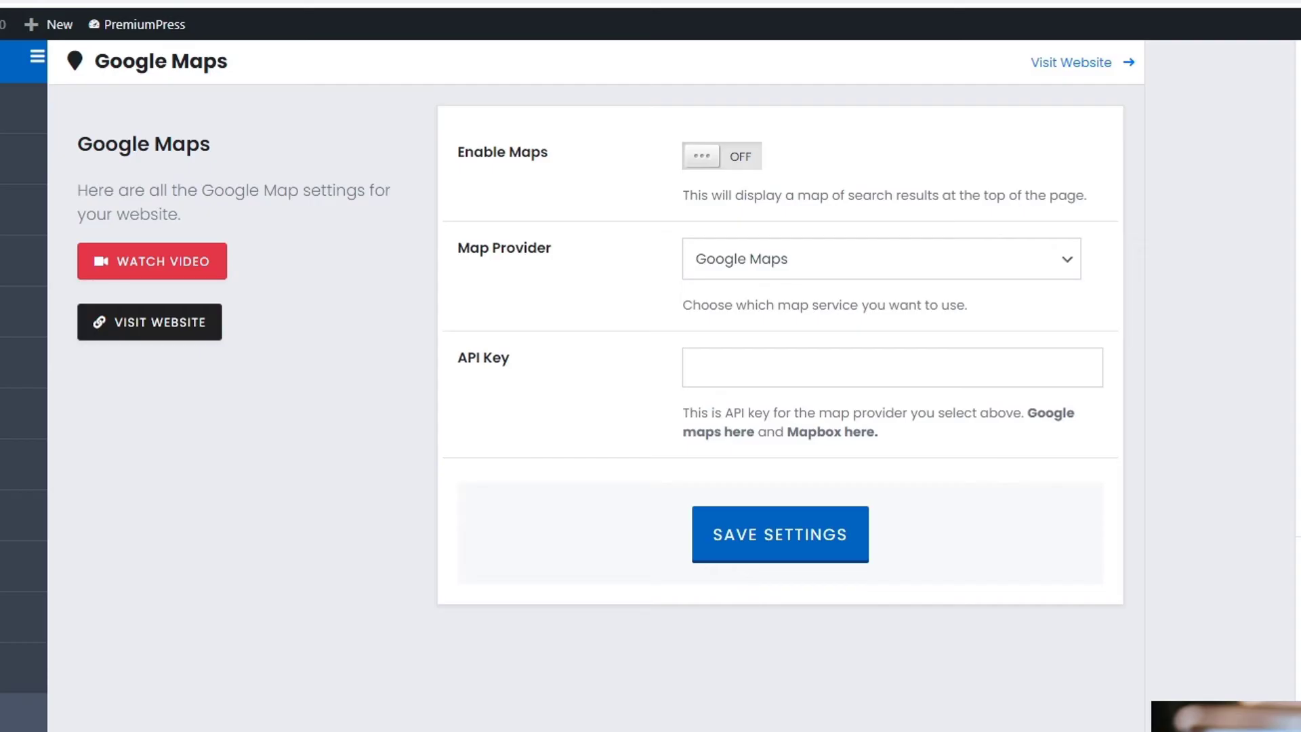
Paste the API key into PremiumPress, switch Enable Maps on, and save.
click(778, 533)
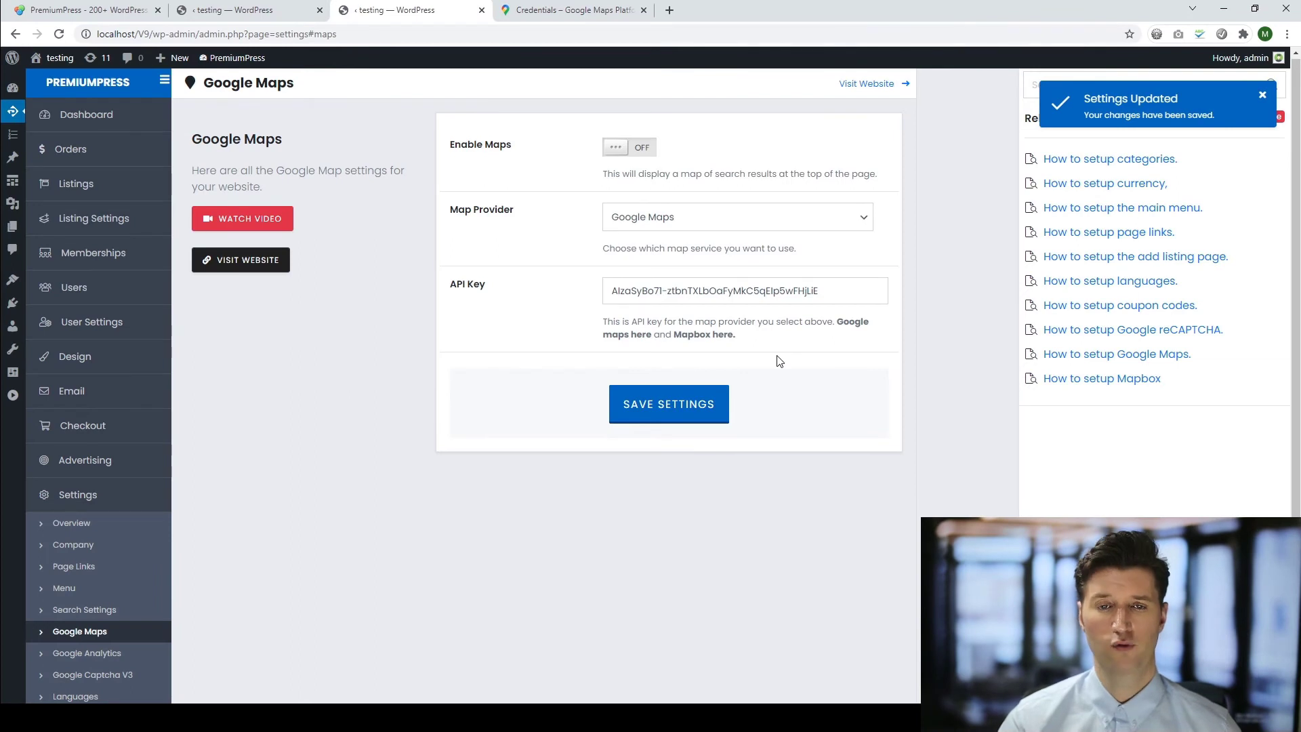
click(629, 147)
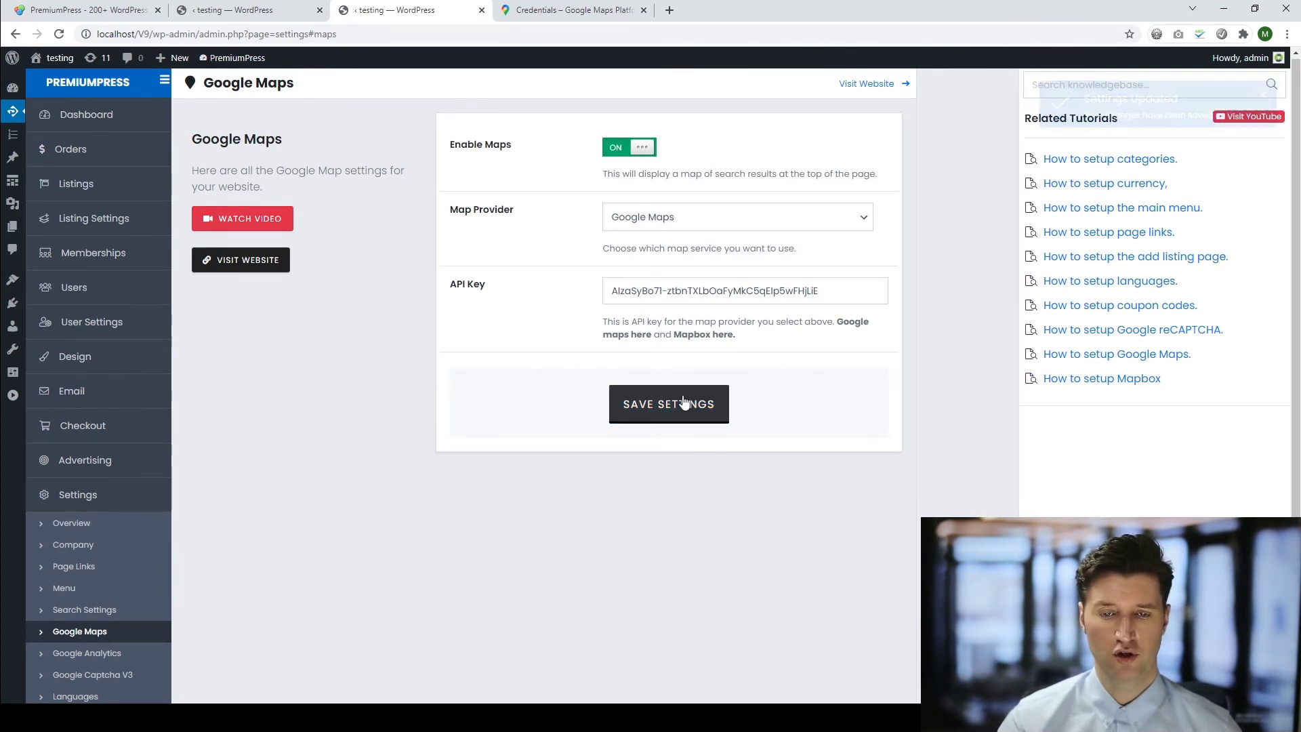
click(667, 403)
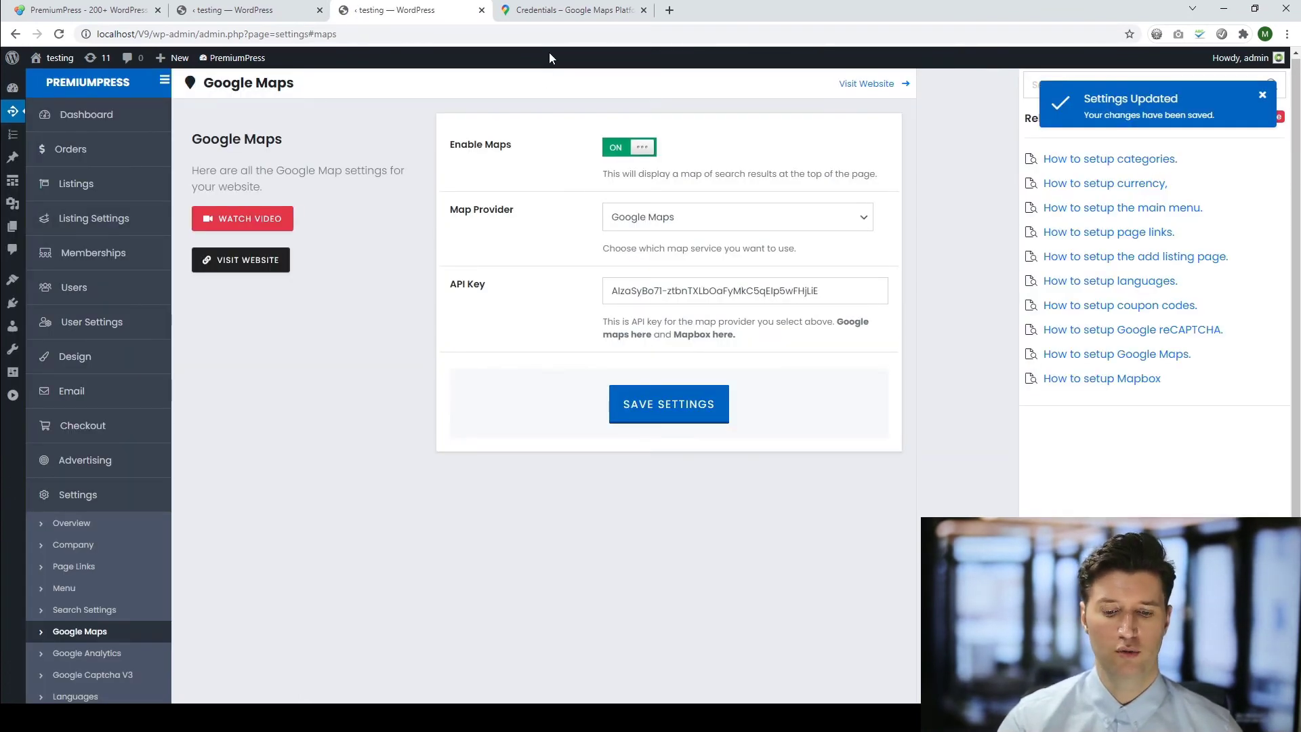
click(570, 10)
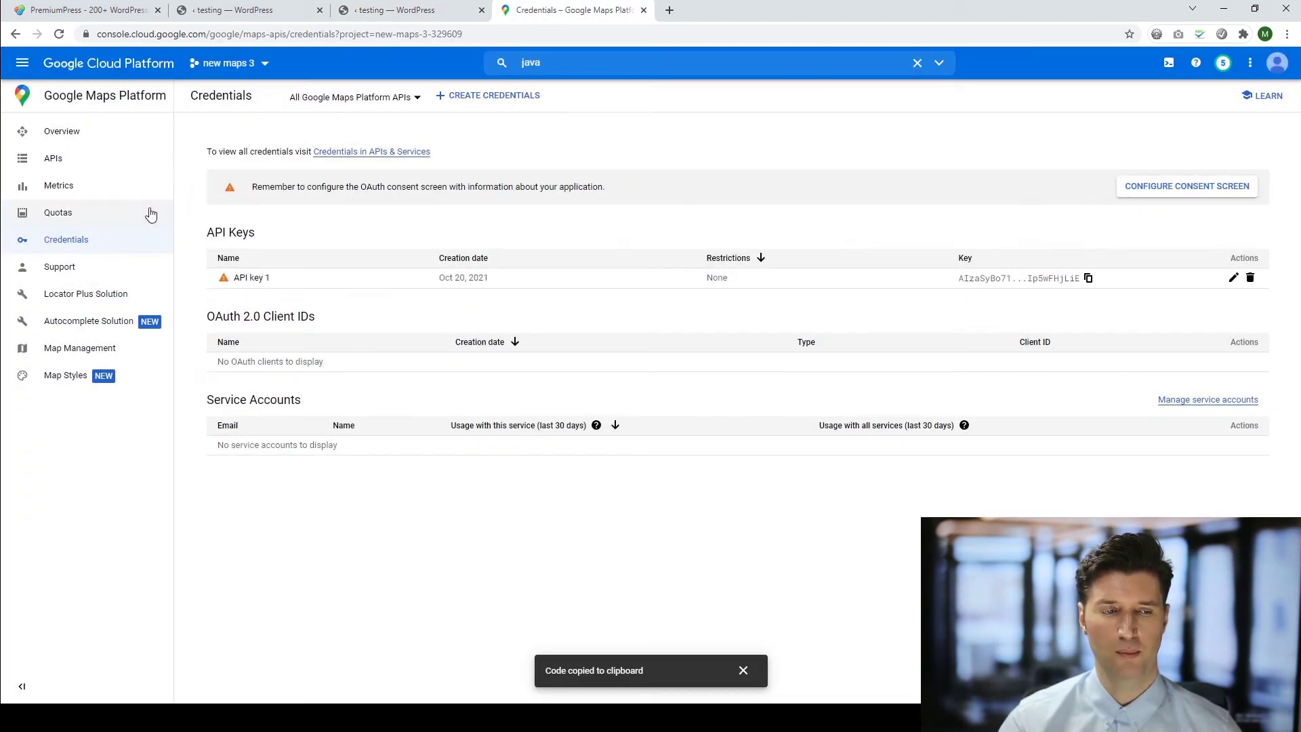
mouse_move(435, 50)
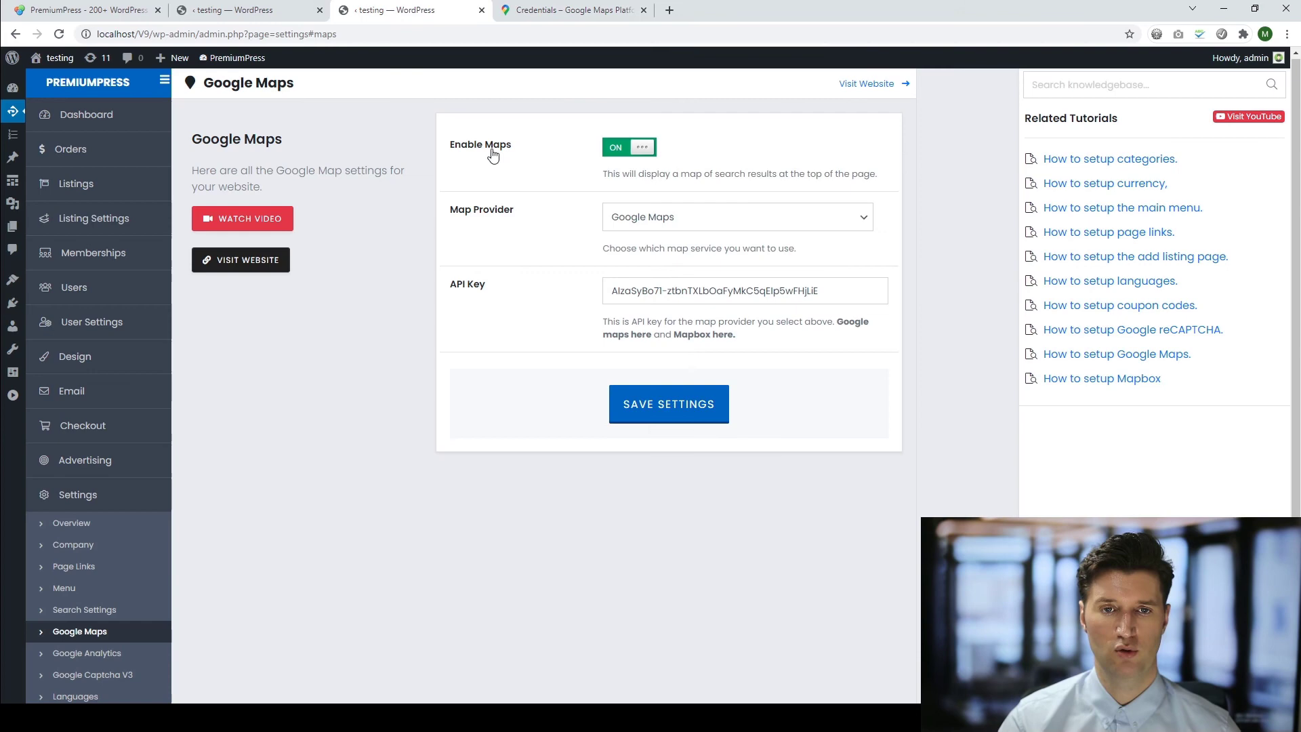
mouse_move(868, 84)
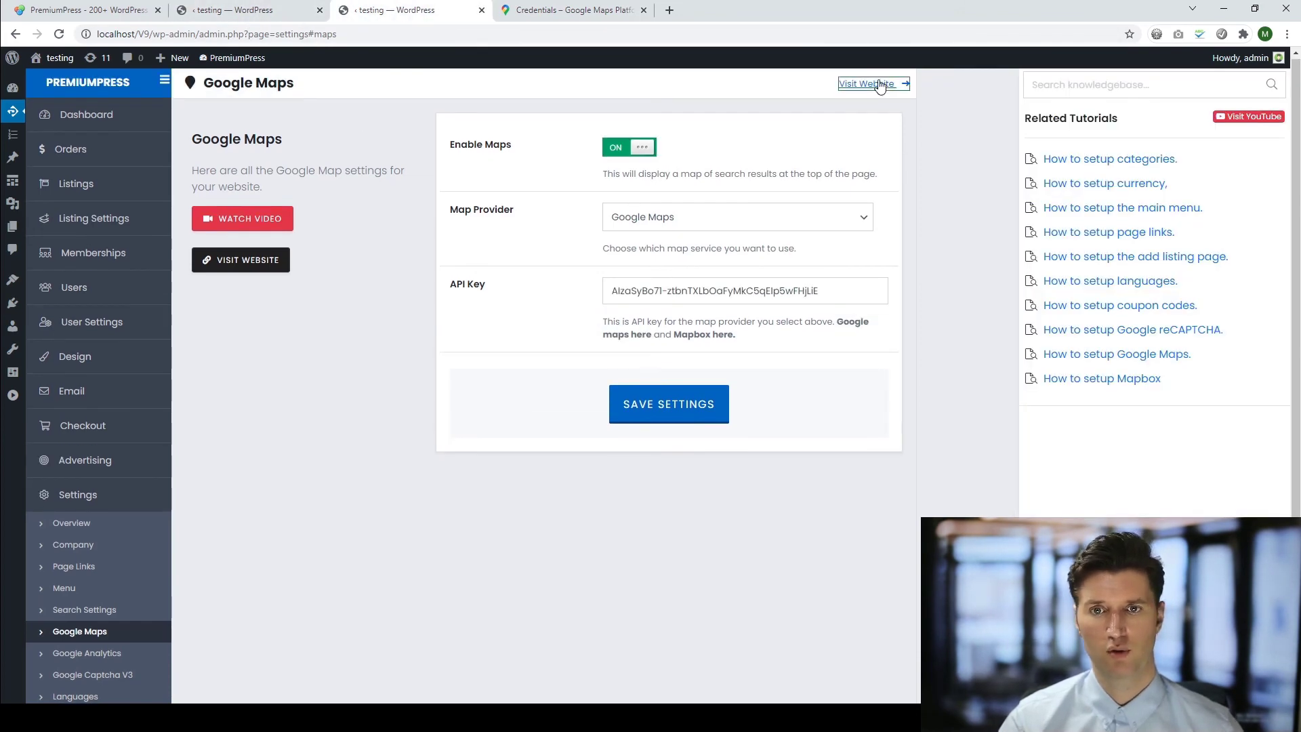
Visit the public site and open the Contact page under Extra Pages to view the How To Find Us map.
click(868, 84)
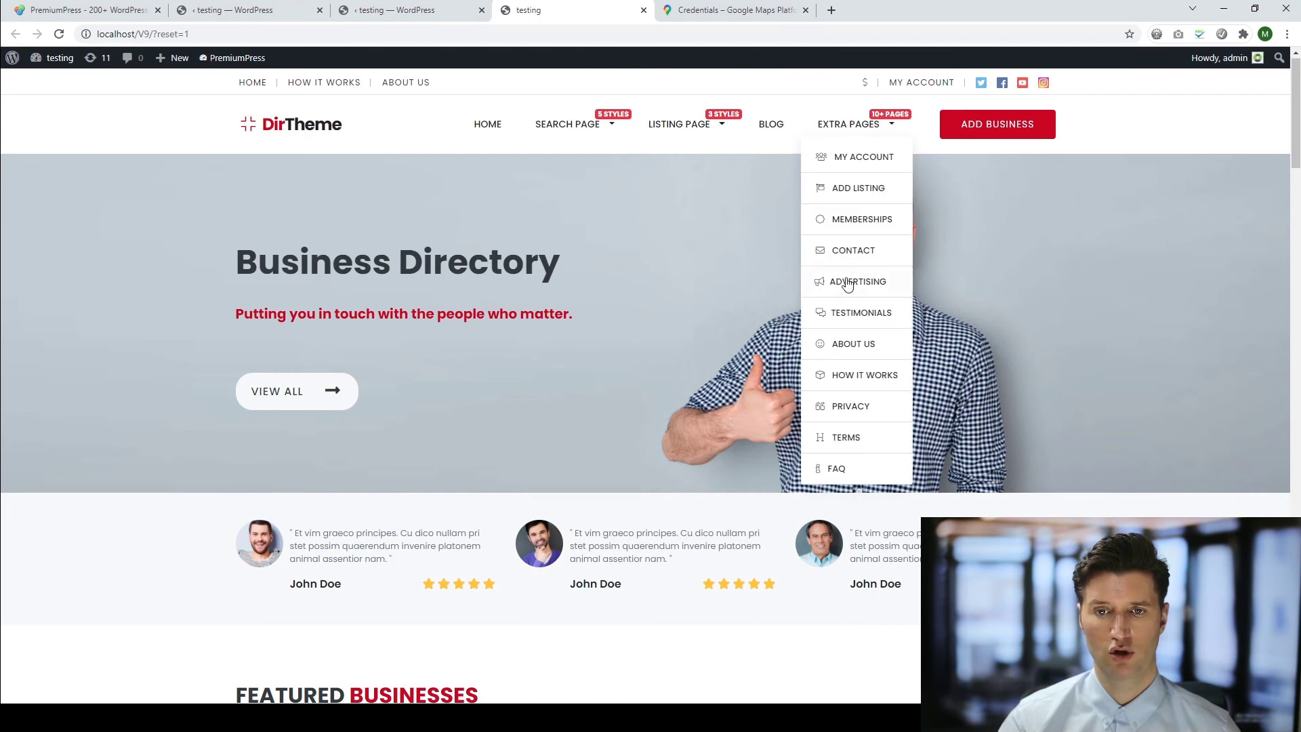
click(853, 250)
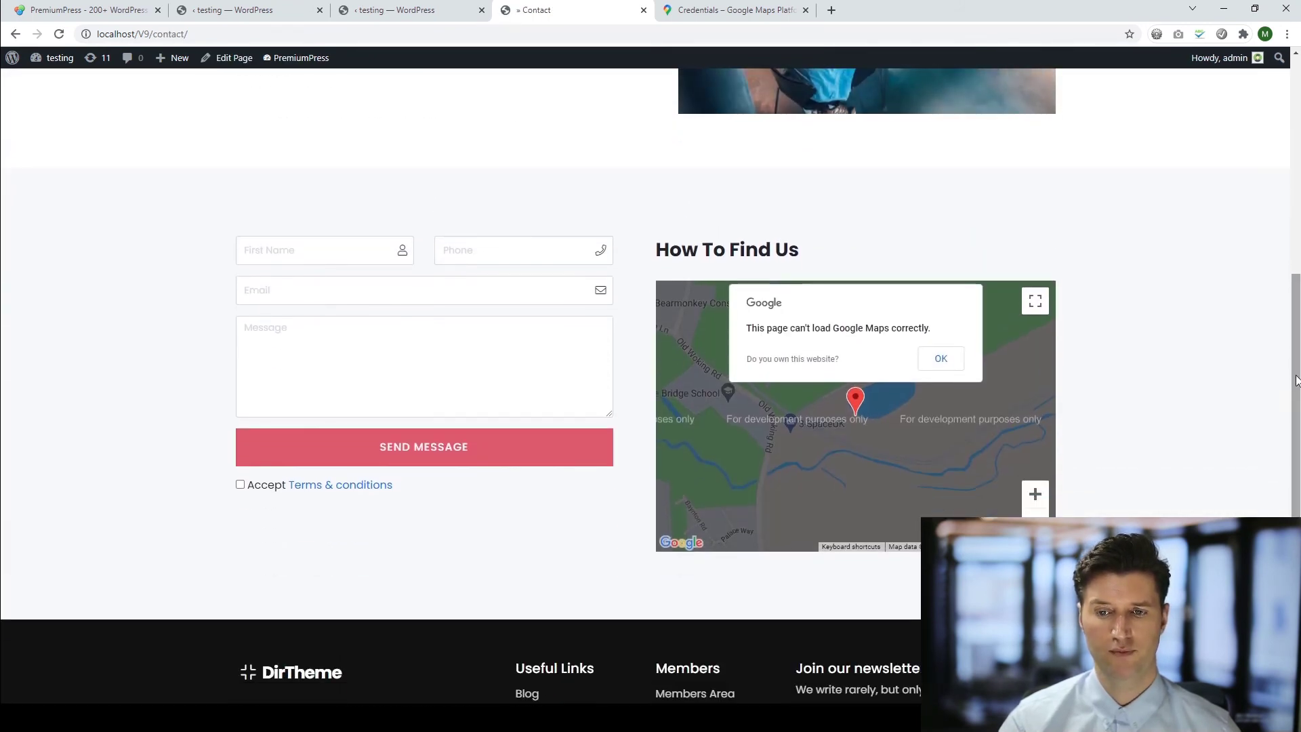
mouse_move(891, 324)
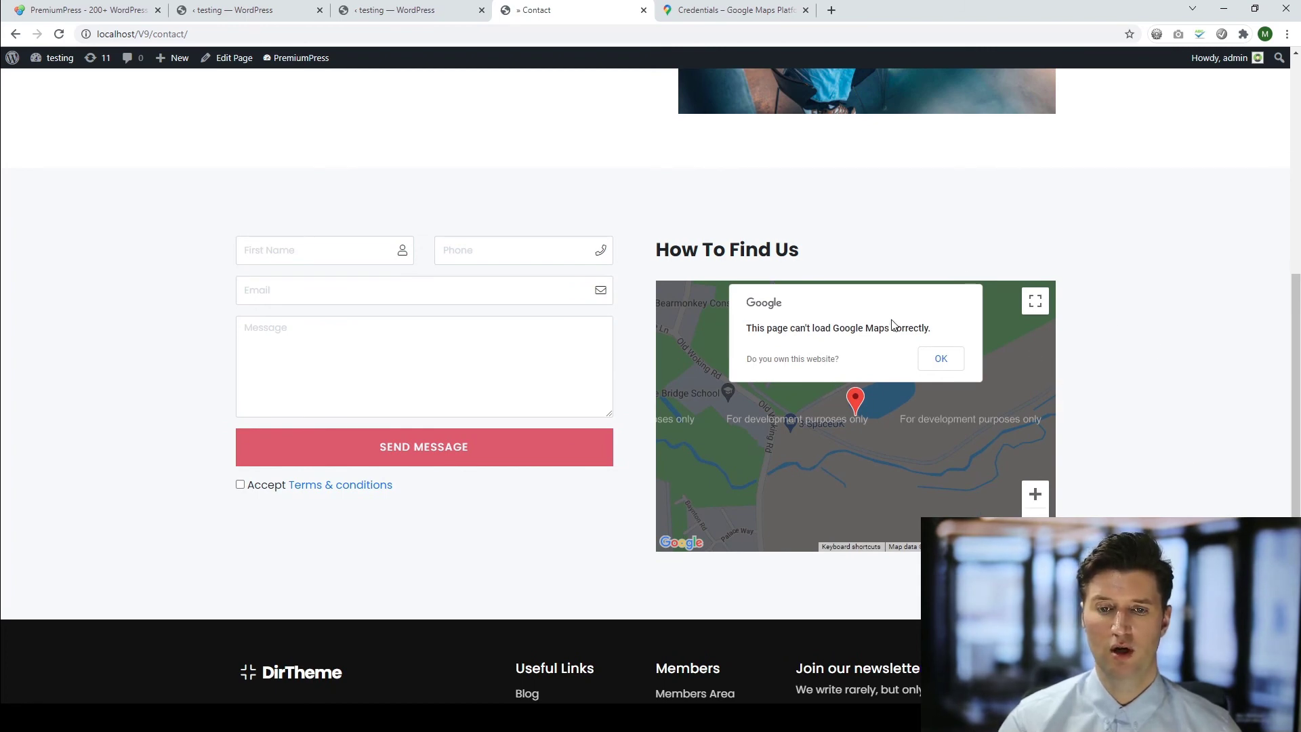
mouse_move(847, 351)
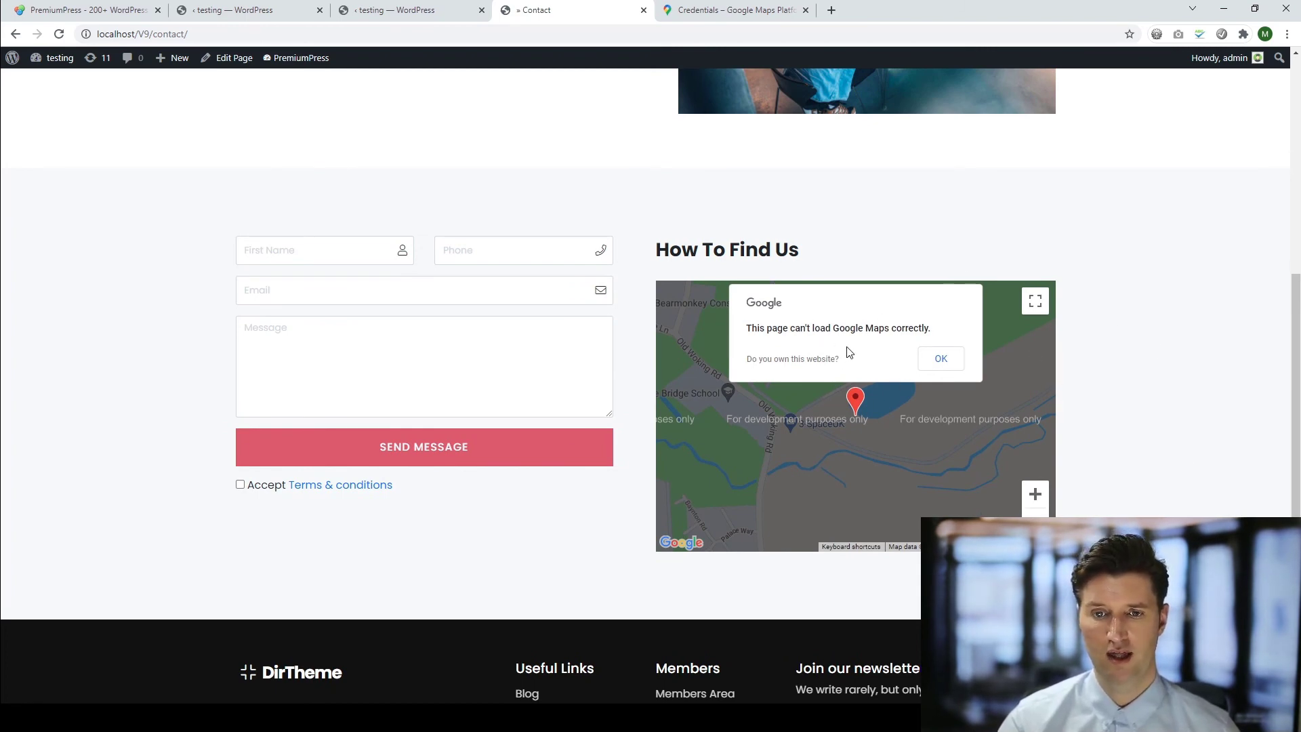
mouse_move(880, 346)
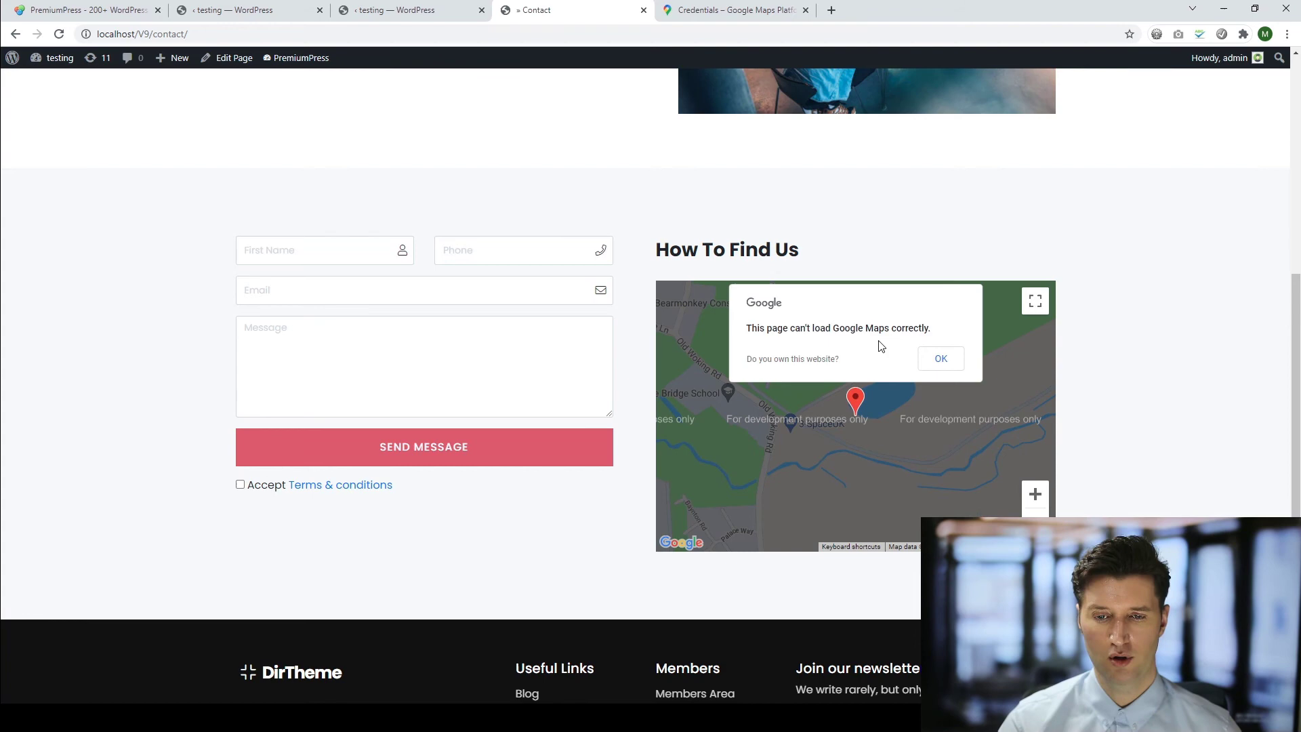
mouse_move(917, 361)
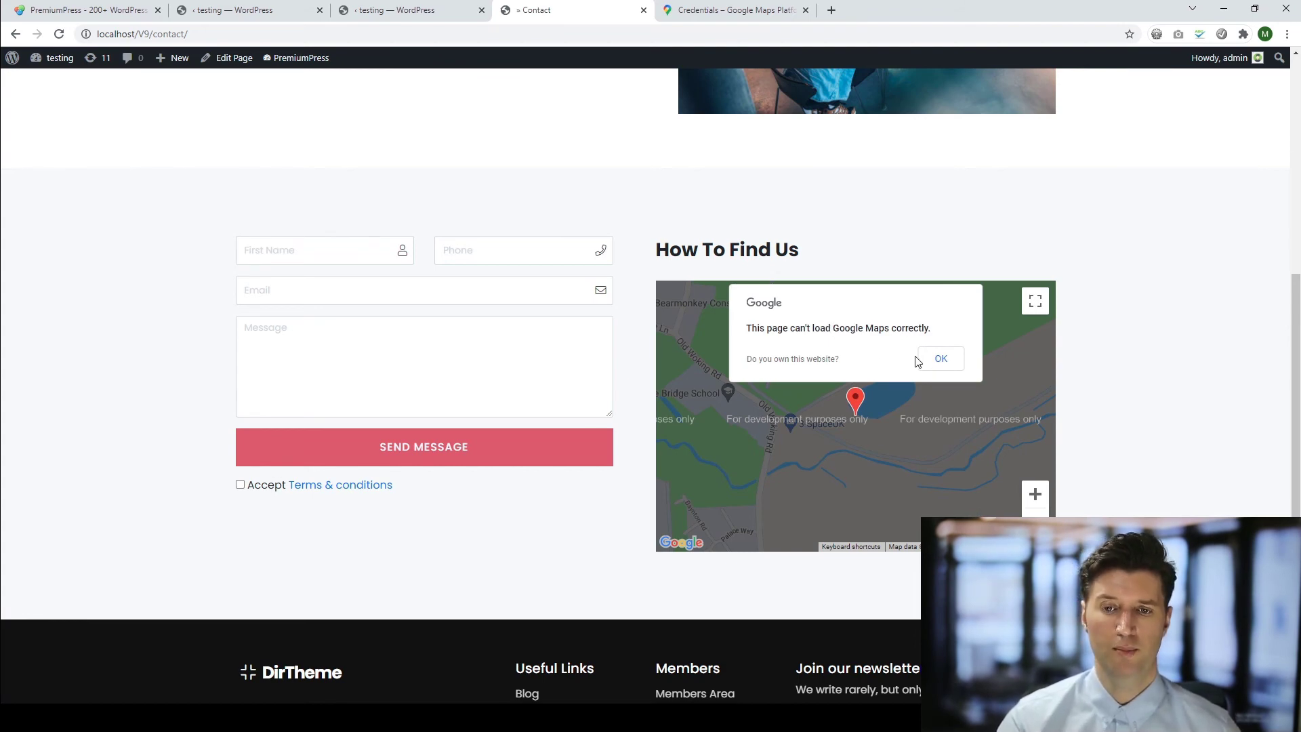
mouse_move(1004, 379)
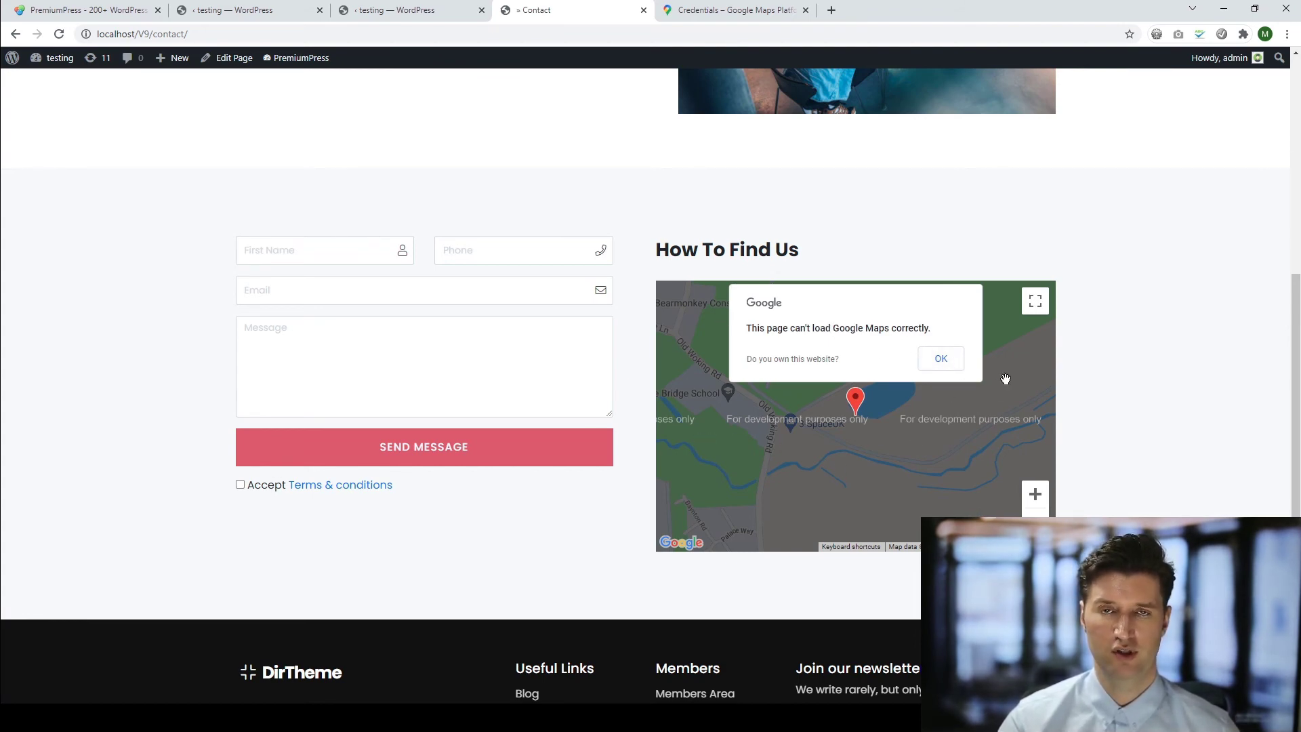
mouse_move(892, 425)
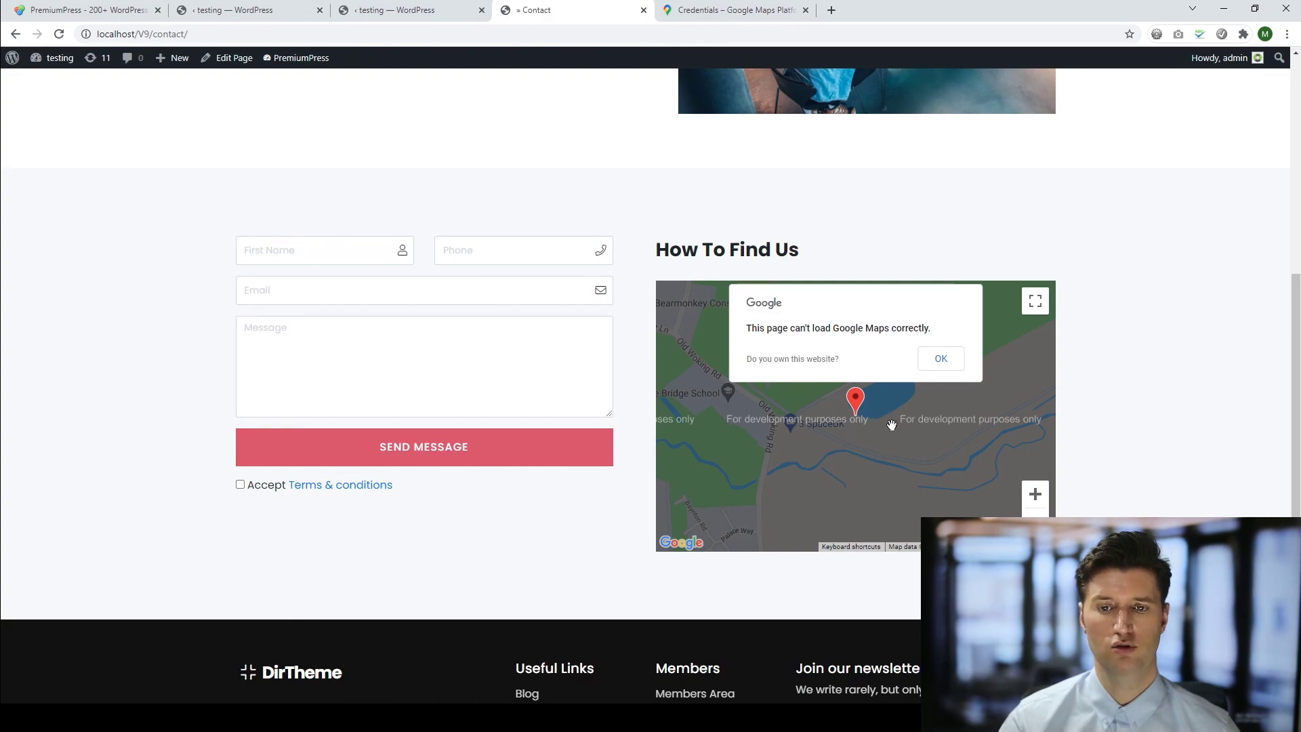